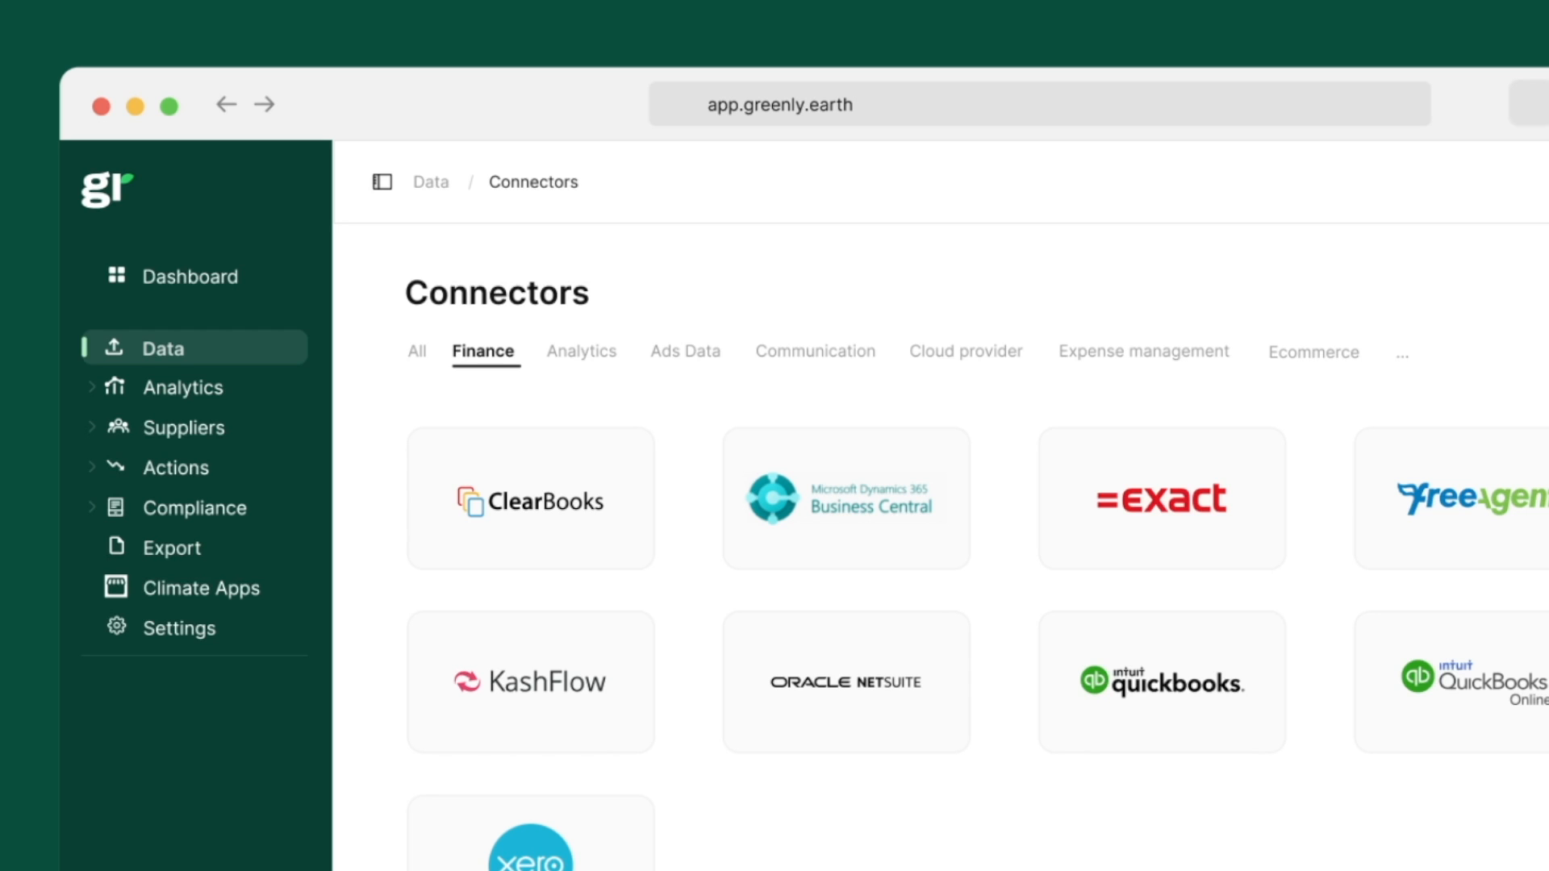
# Step: Review emissions by category, the sector comparison and the cloud usage reduction action
pyautogui.click(182, 386)
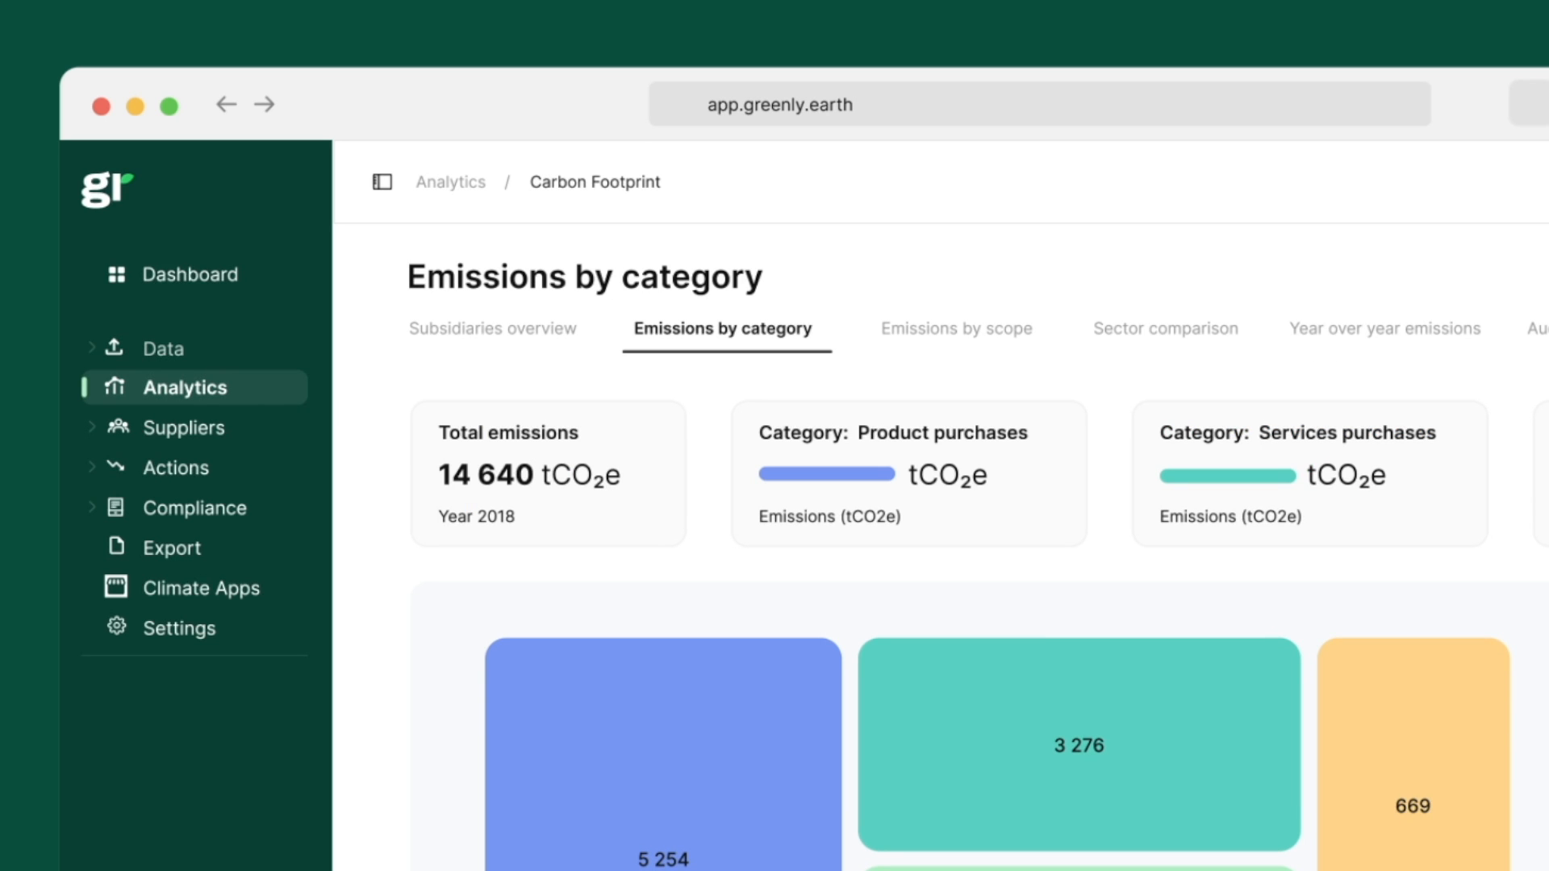
pyautogui.click(1177, 327)
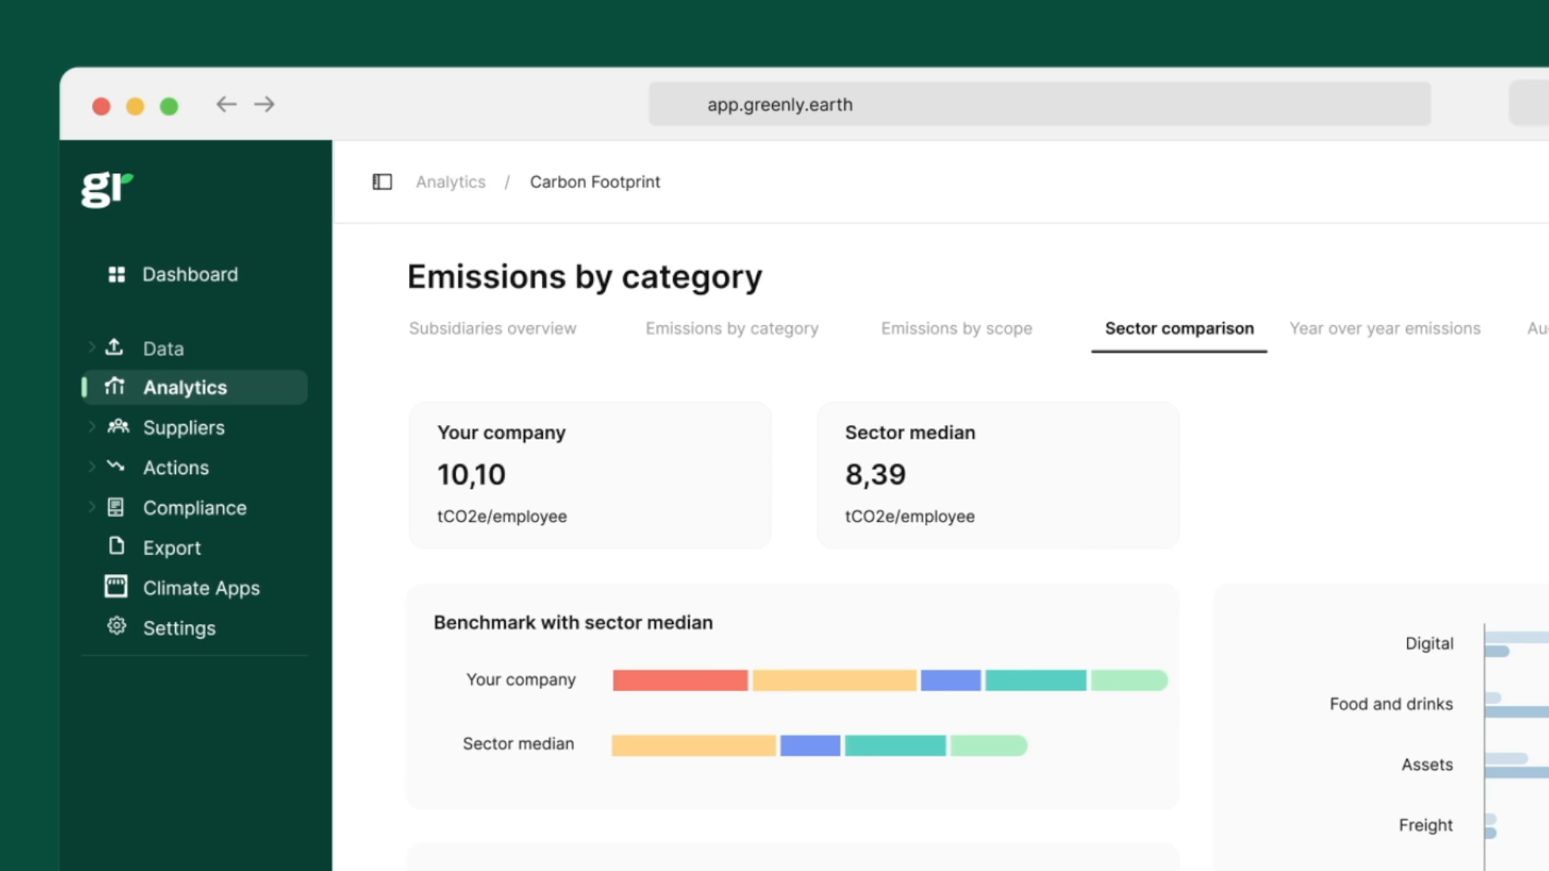
pyautogui.click(176, 468)
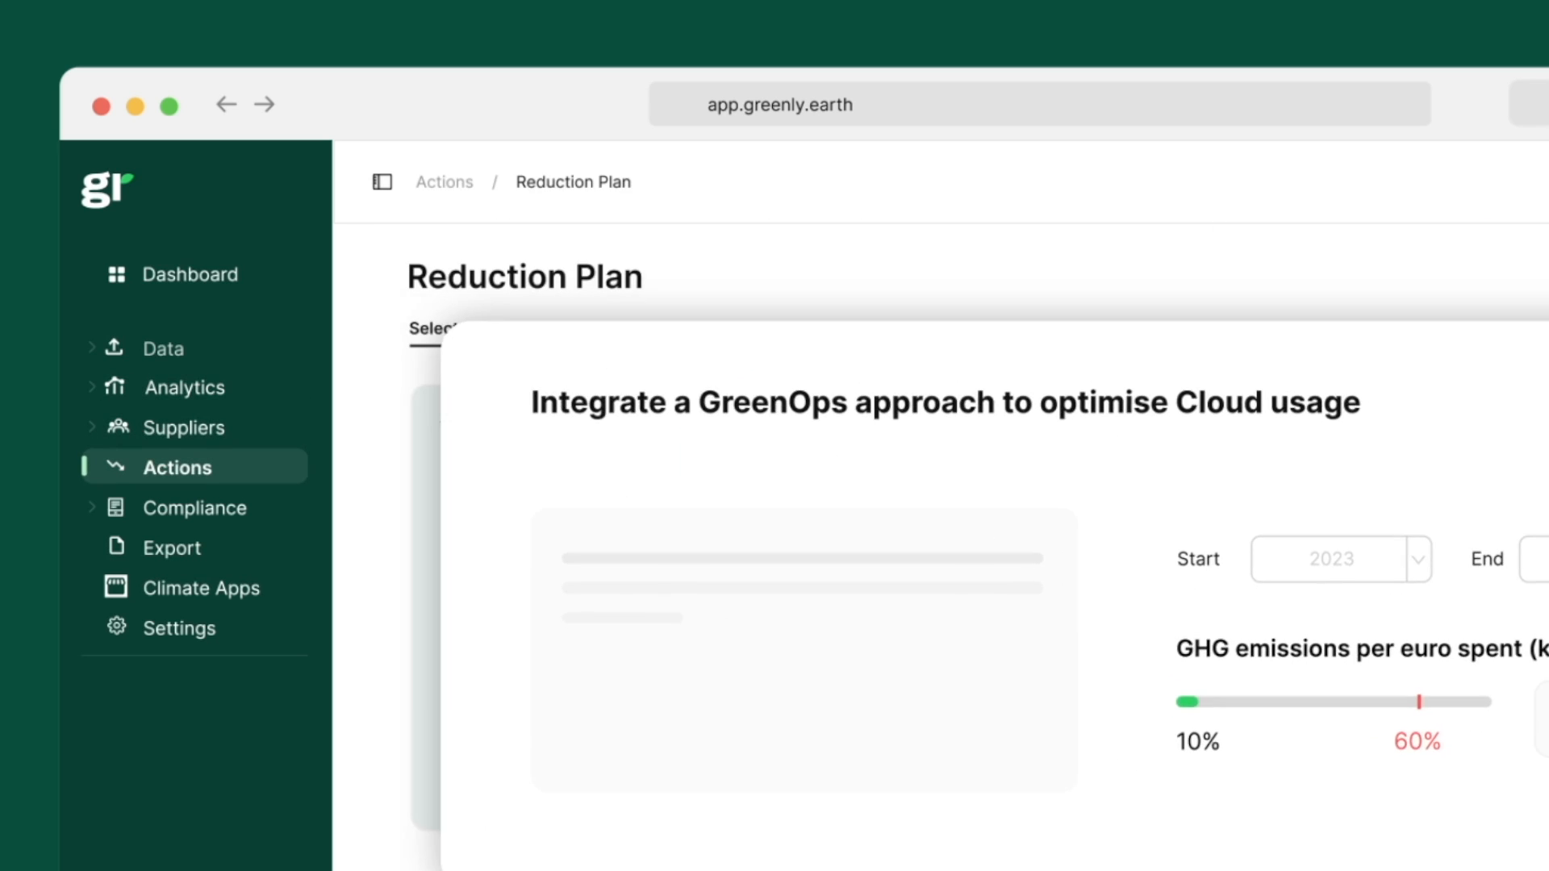
# Step: Visit the Employee Training page, then return to the live dashboard showing 6.83 ktCO₂e
pyautogui.click(182, 426)
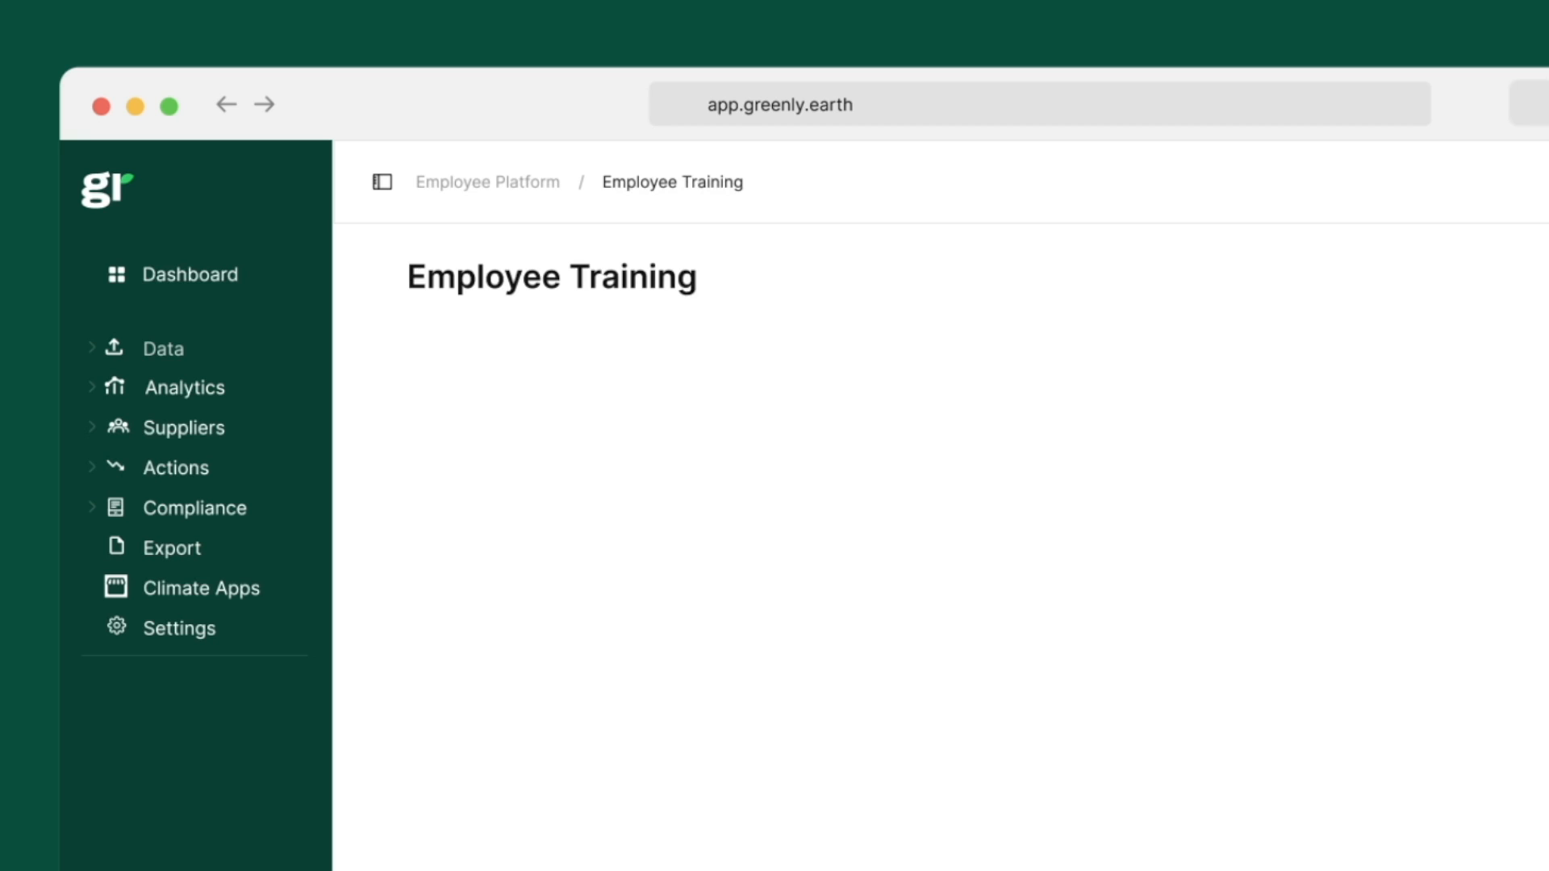
pyautogui.click(190, 274)
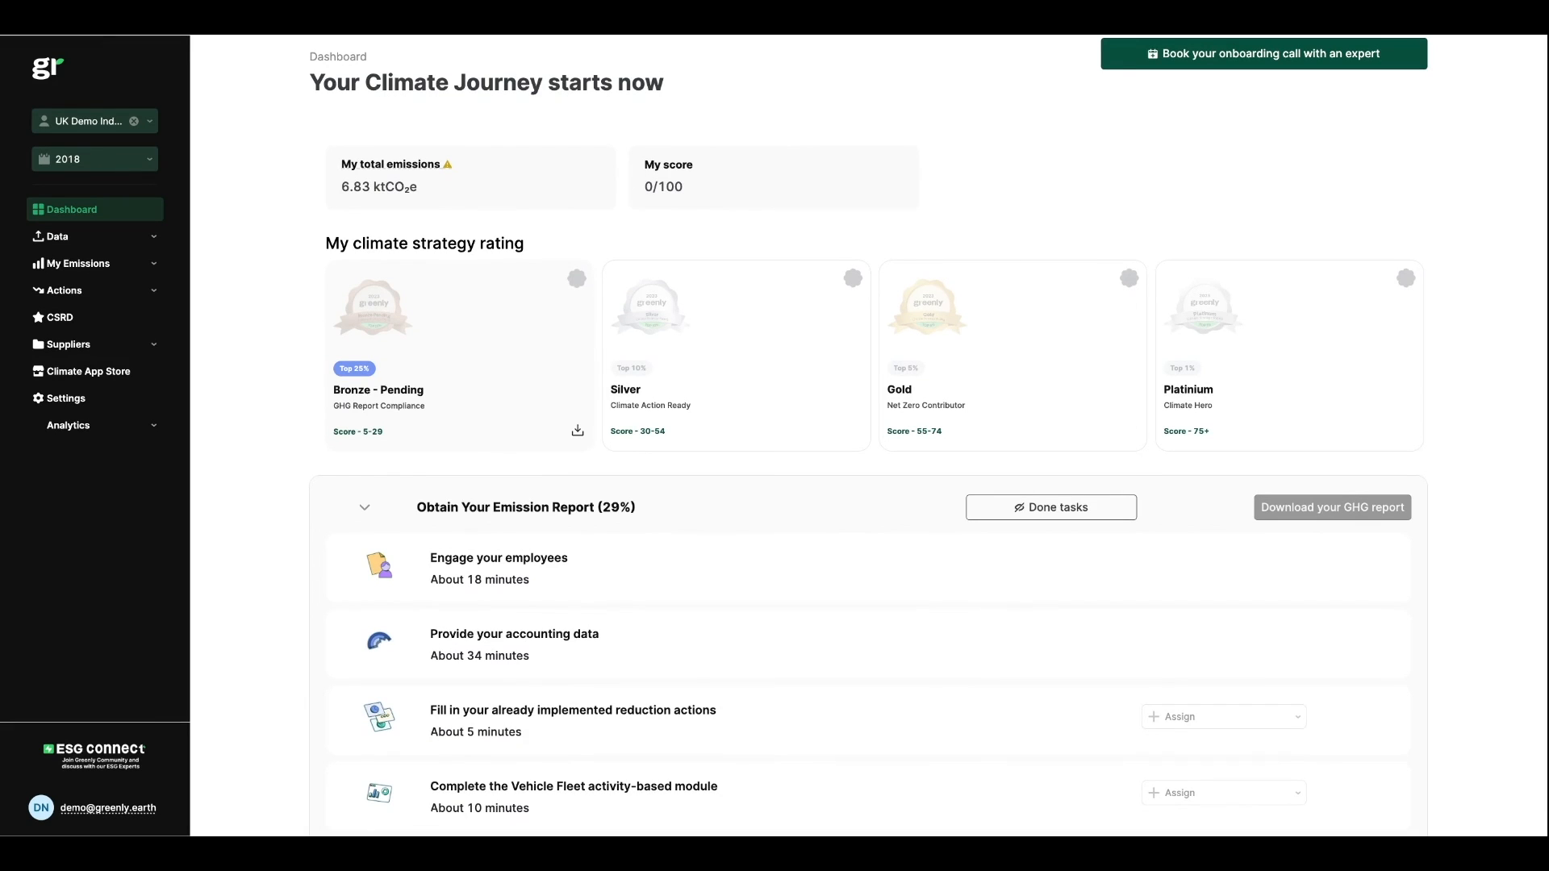
# Step: Pick an assignee and expand the 'Fill in your already implemented reduction actions' task
pyautogui.scroll(-3)
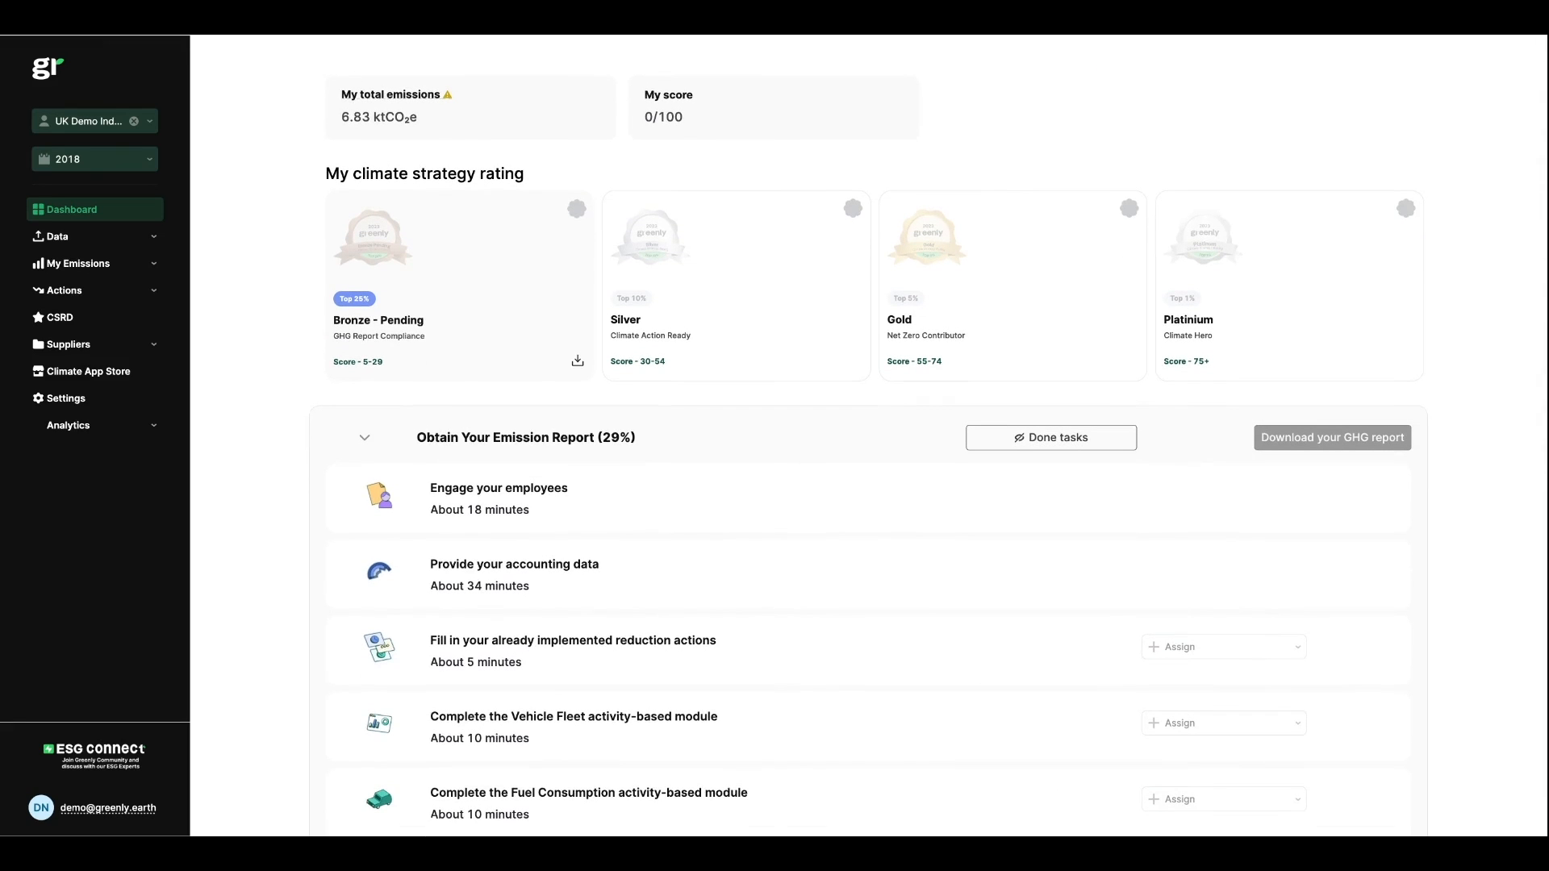
pyautogui.scroll(-3)
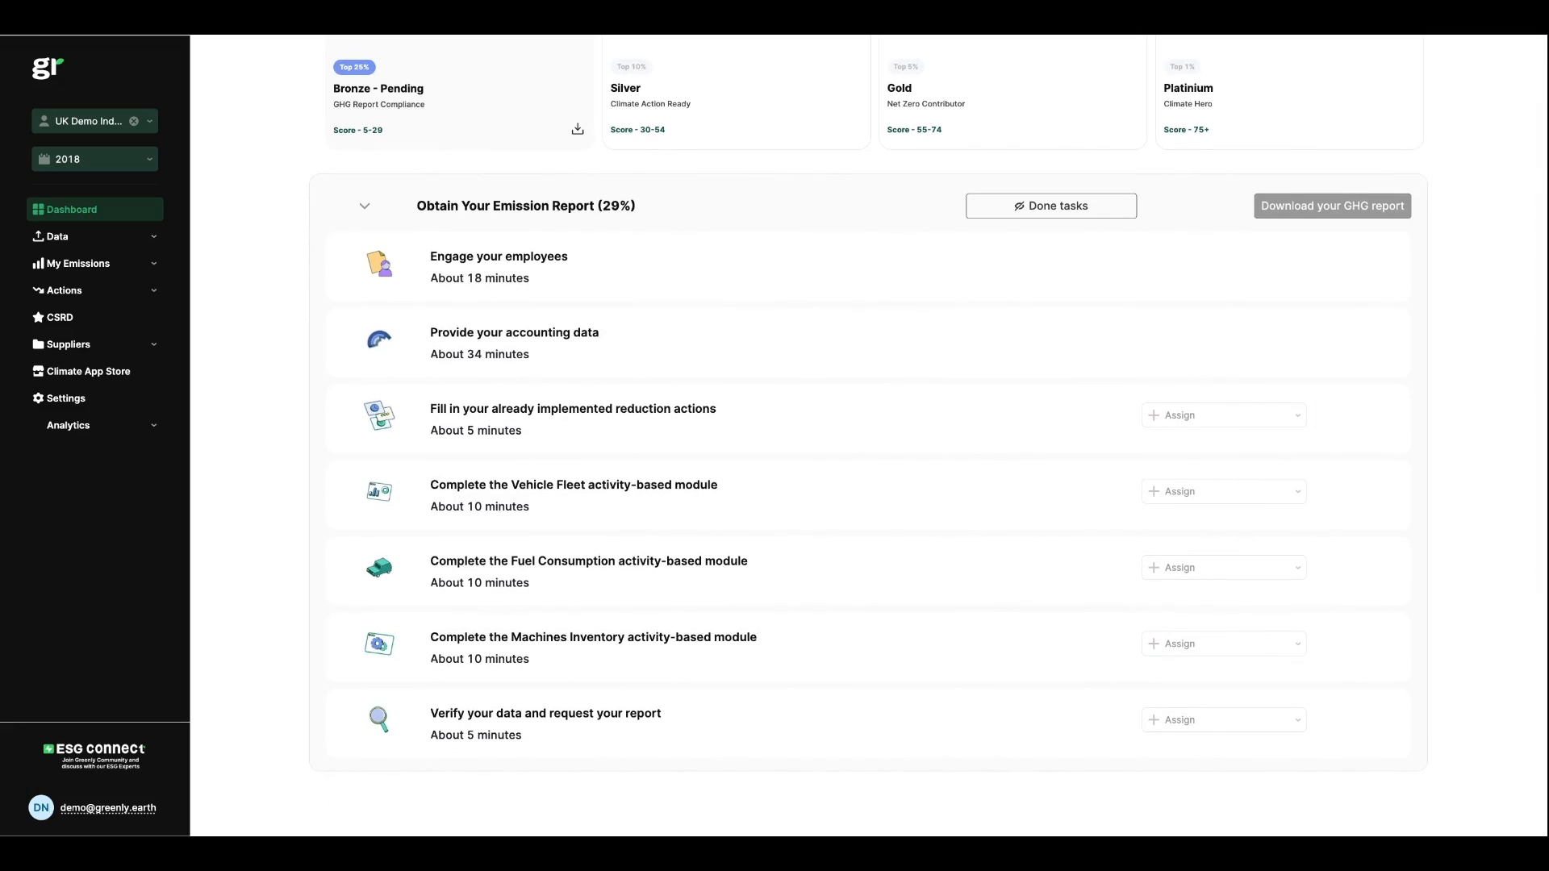
pyautogui.click(1222, 415)
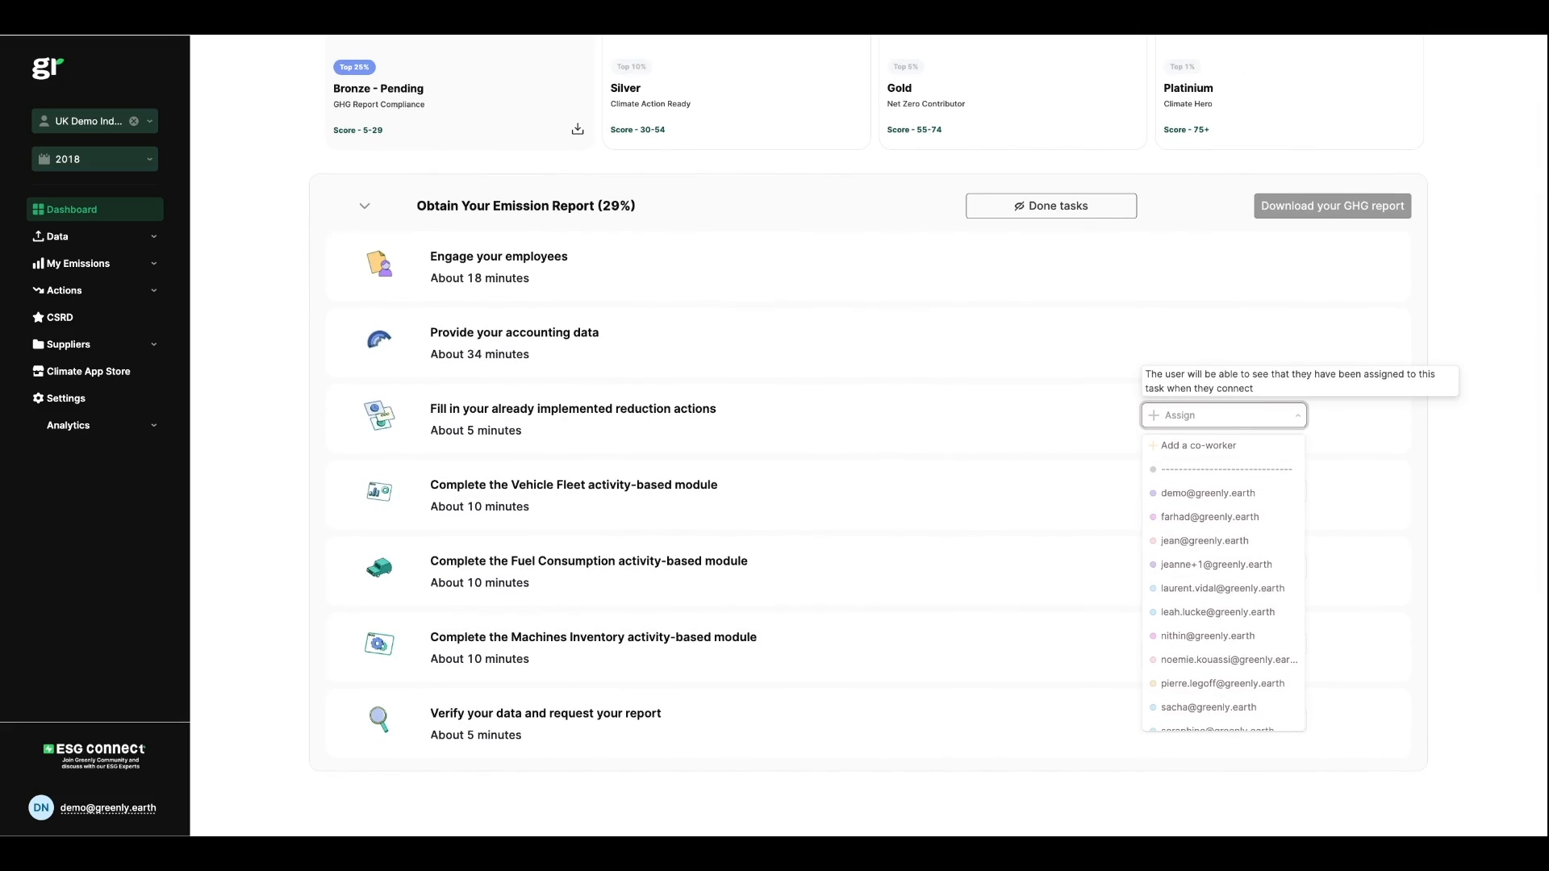
pyautogui.click(571, 408)
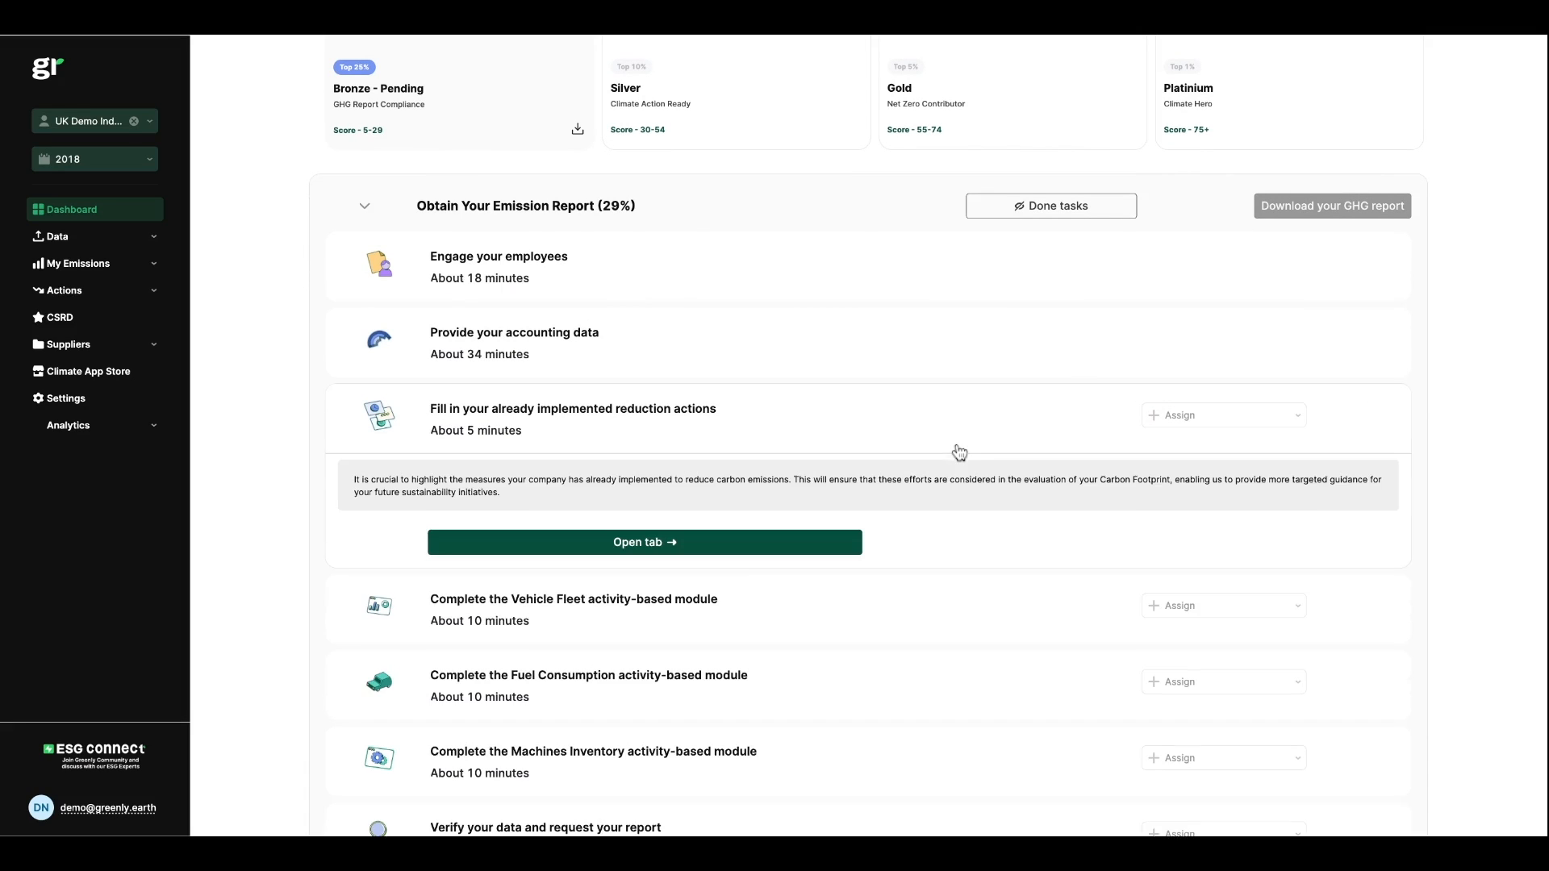
pyautogui.moveTo(1186, 544)
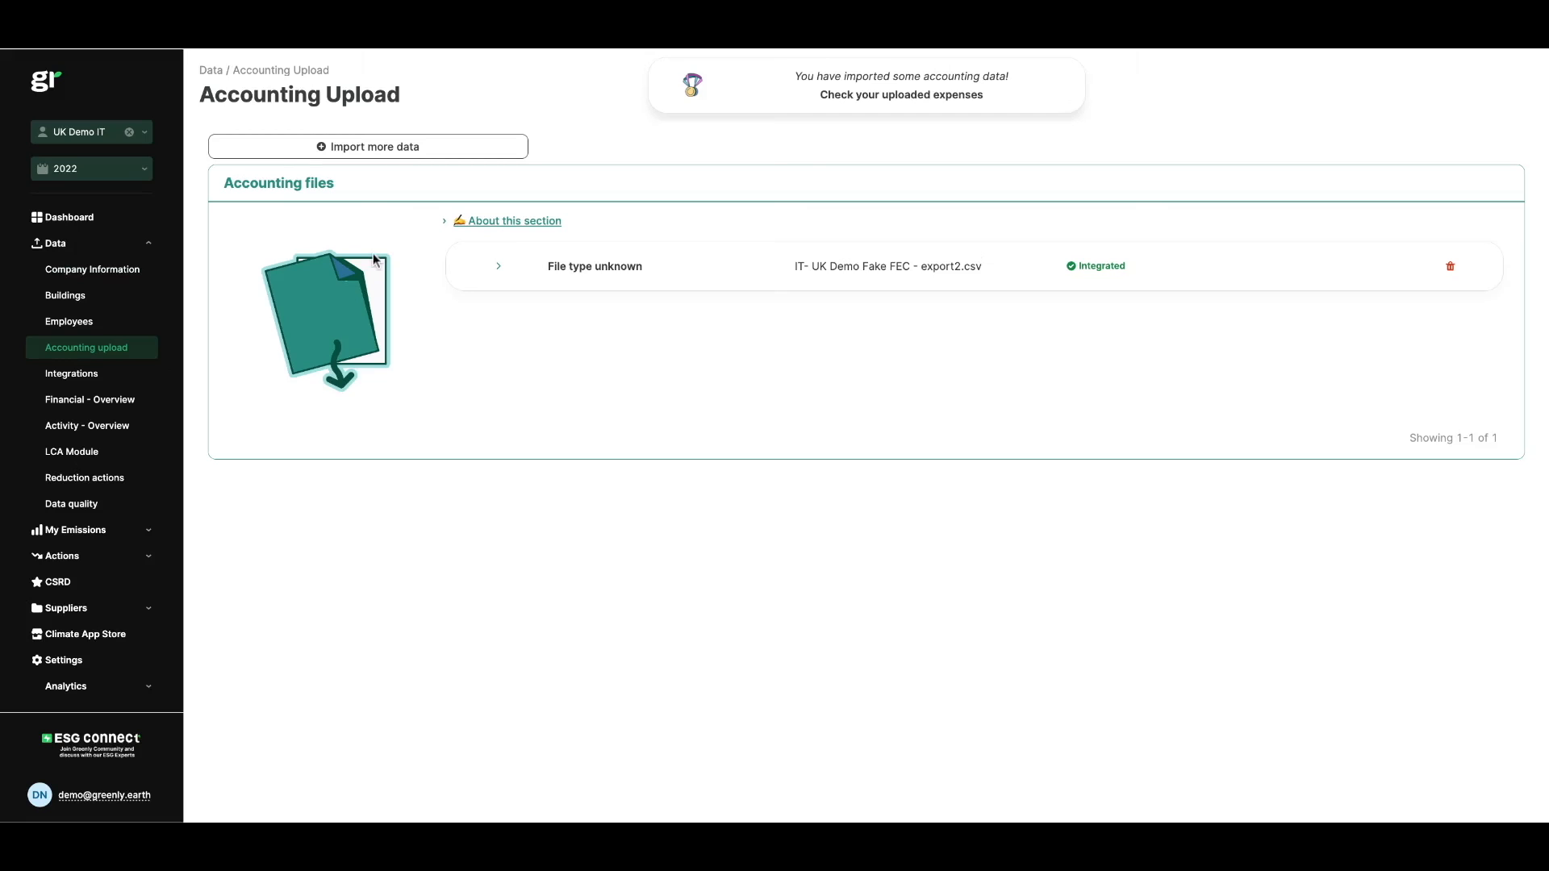
pyautogui.moveTo(5, 283)
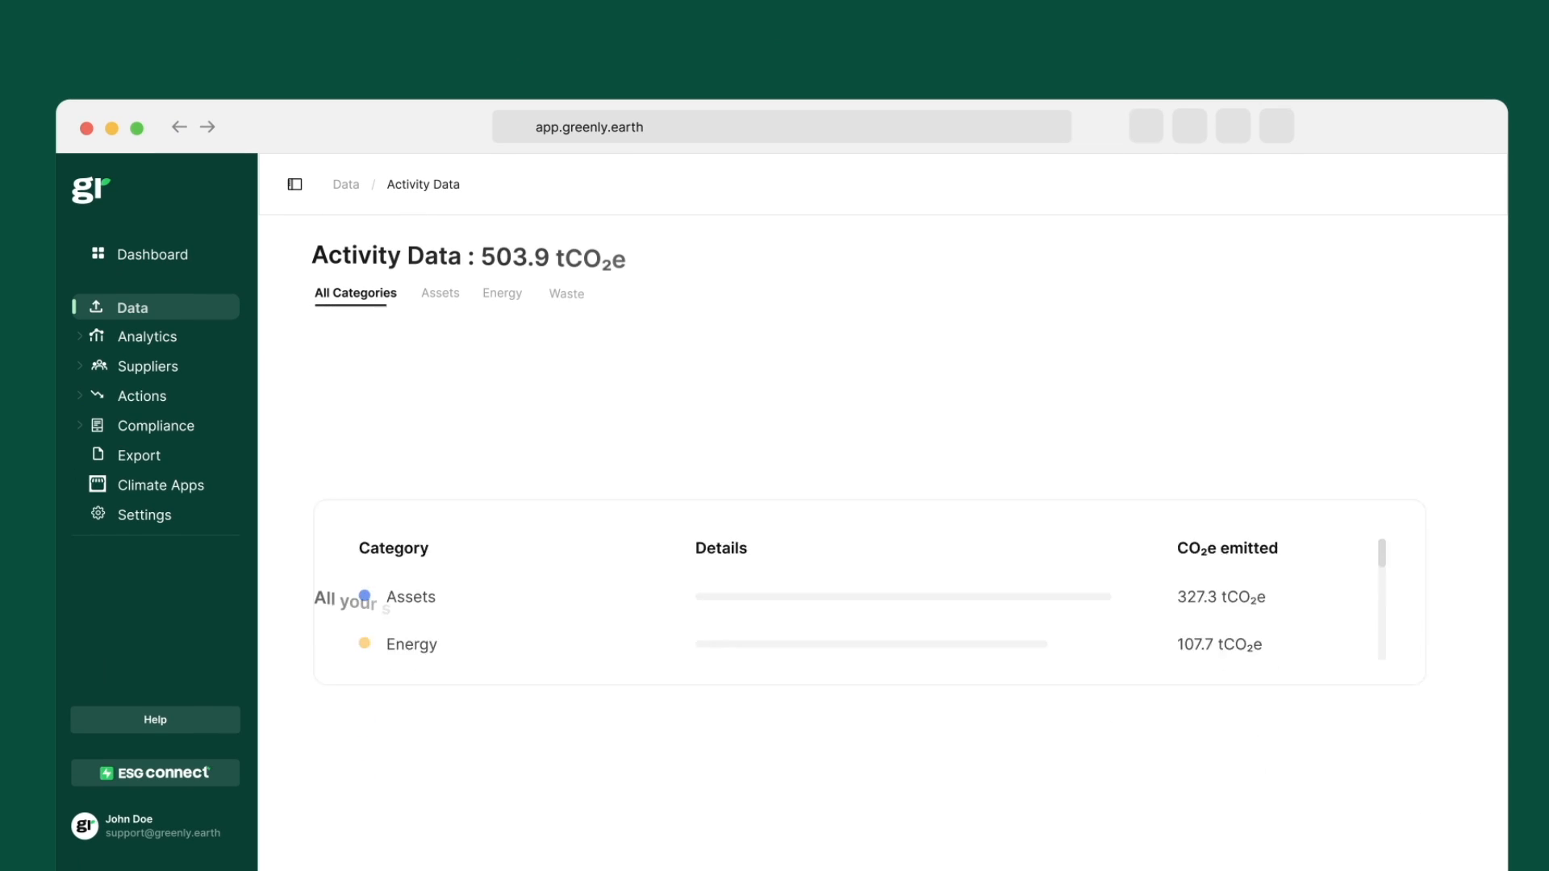
# Step: Review the integrated accounting CSV, then show the Financial overview with 11.59 ktCO₂e and 96% categorization
pyautogui.scroll(-3)
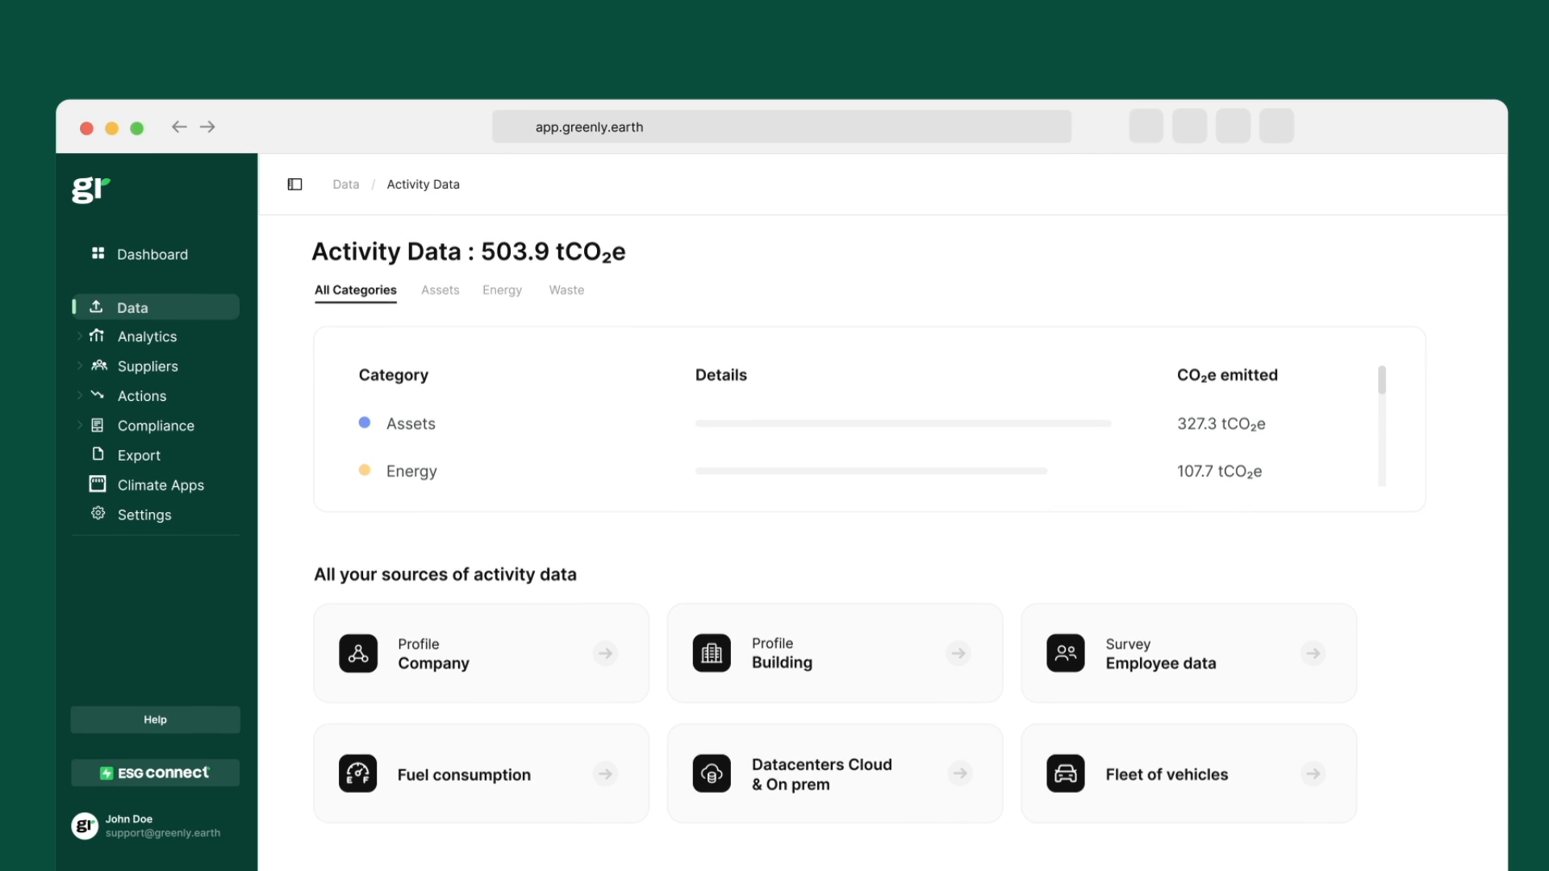
pyautogui.click(1186, 772)
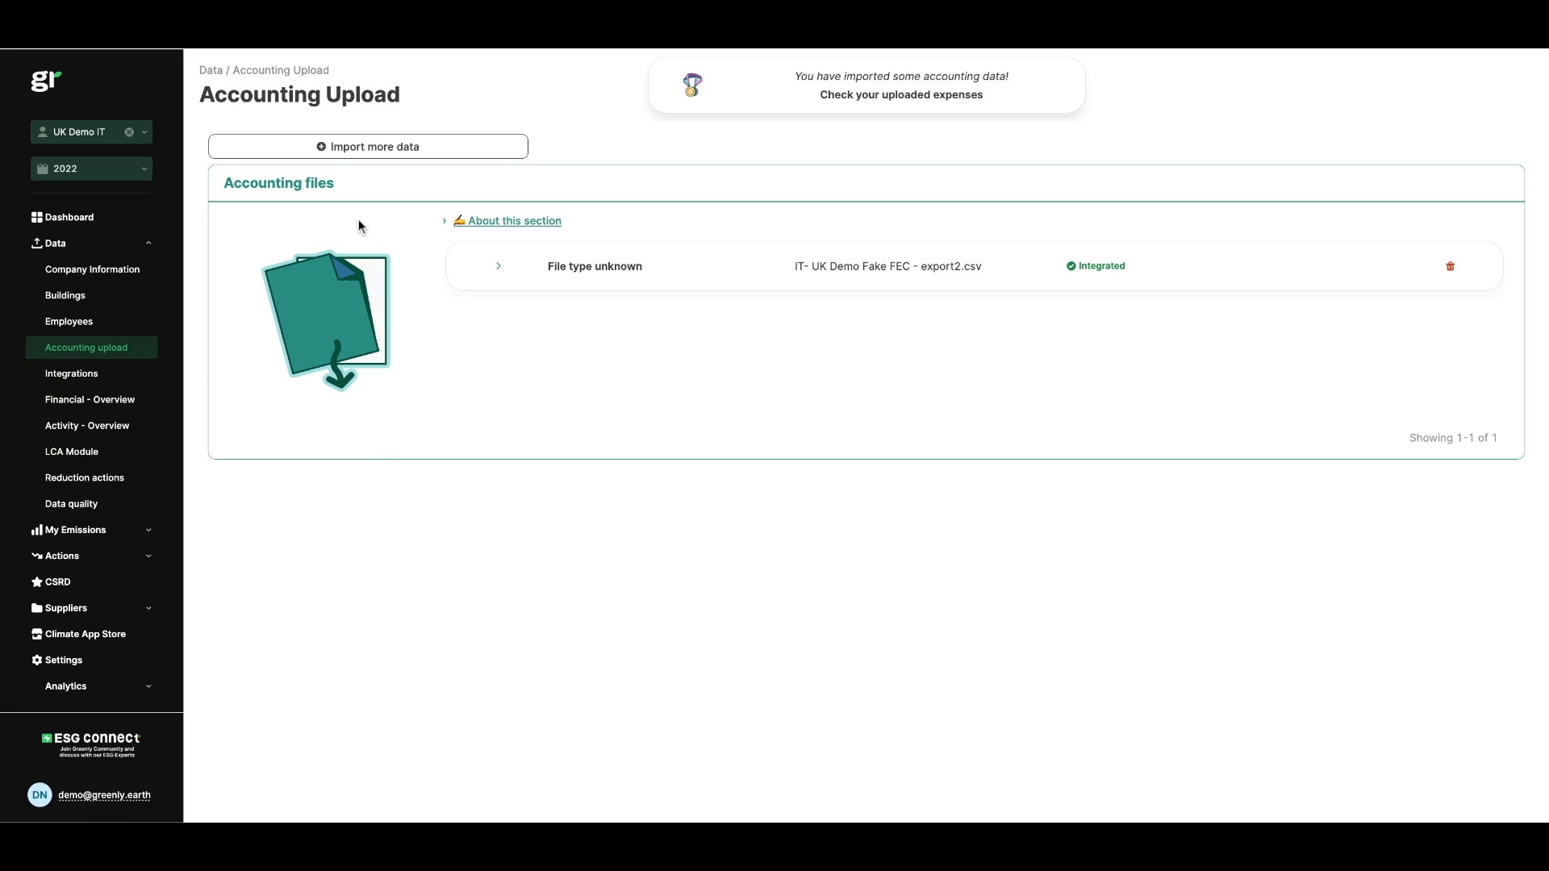
pyautogui.moveTo(88, 426)
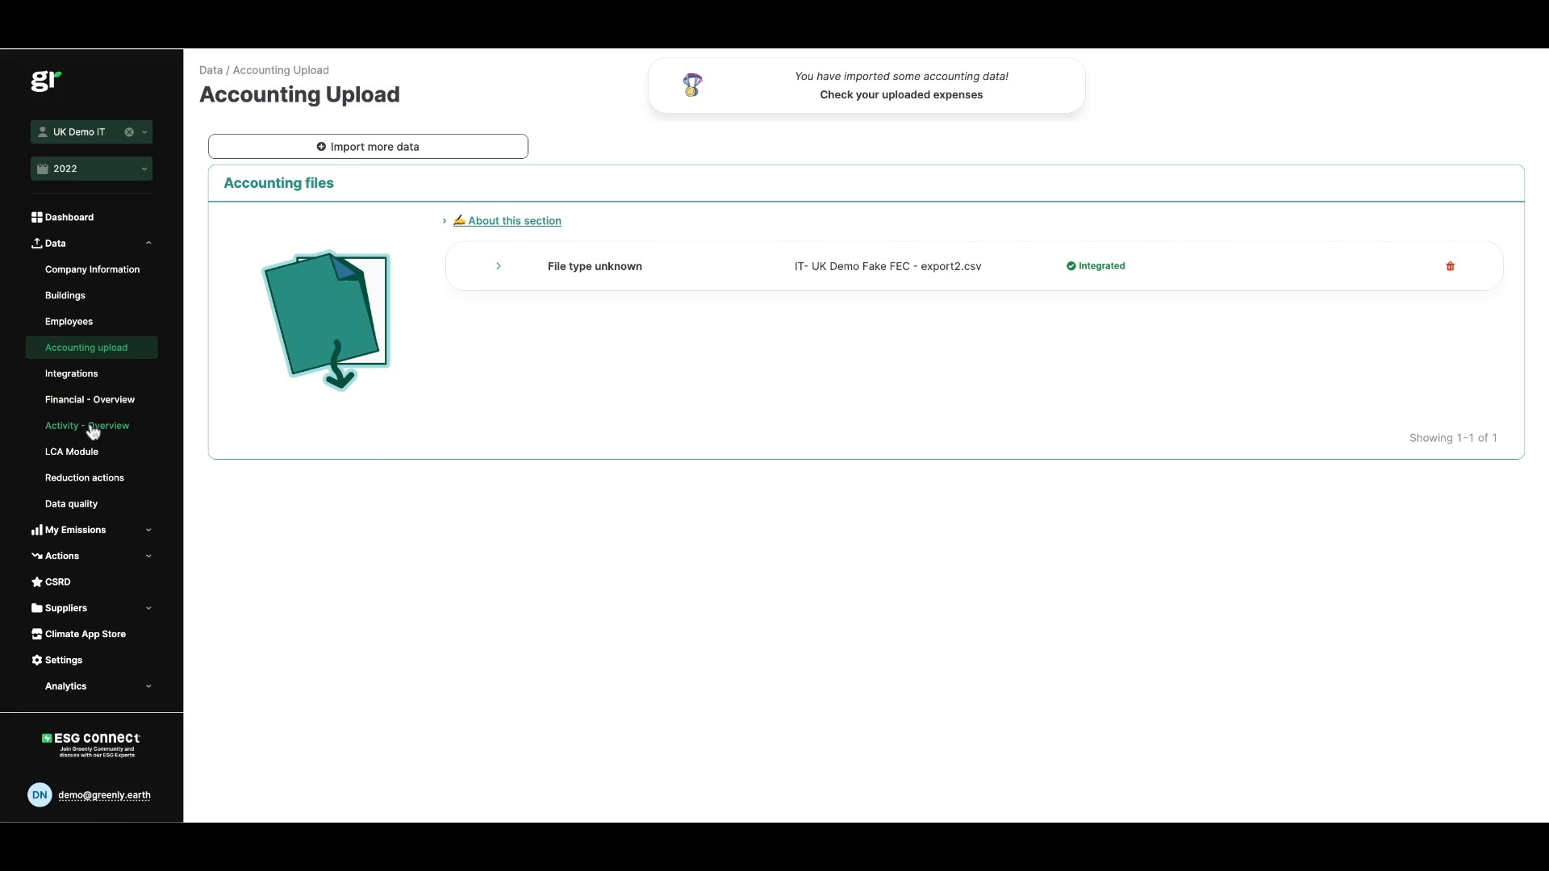
pyautogui.click(89, 399)
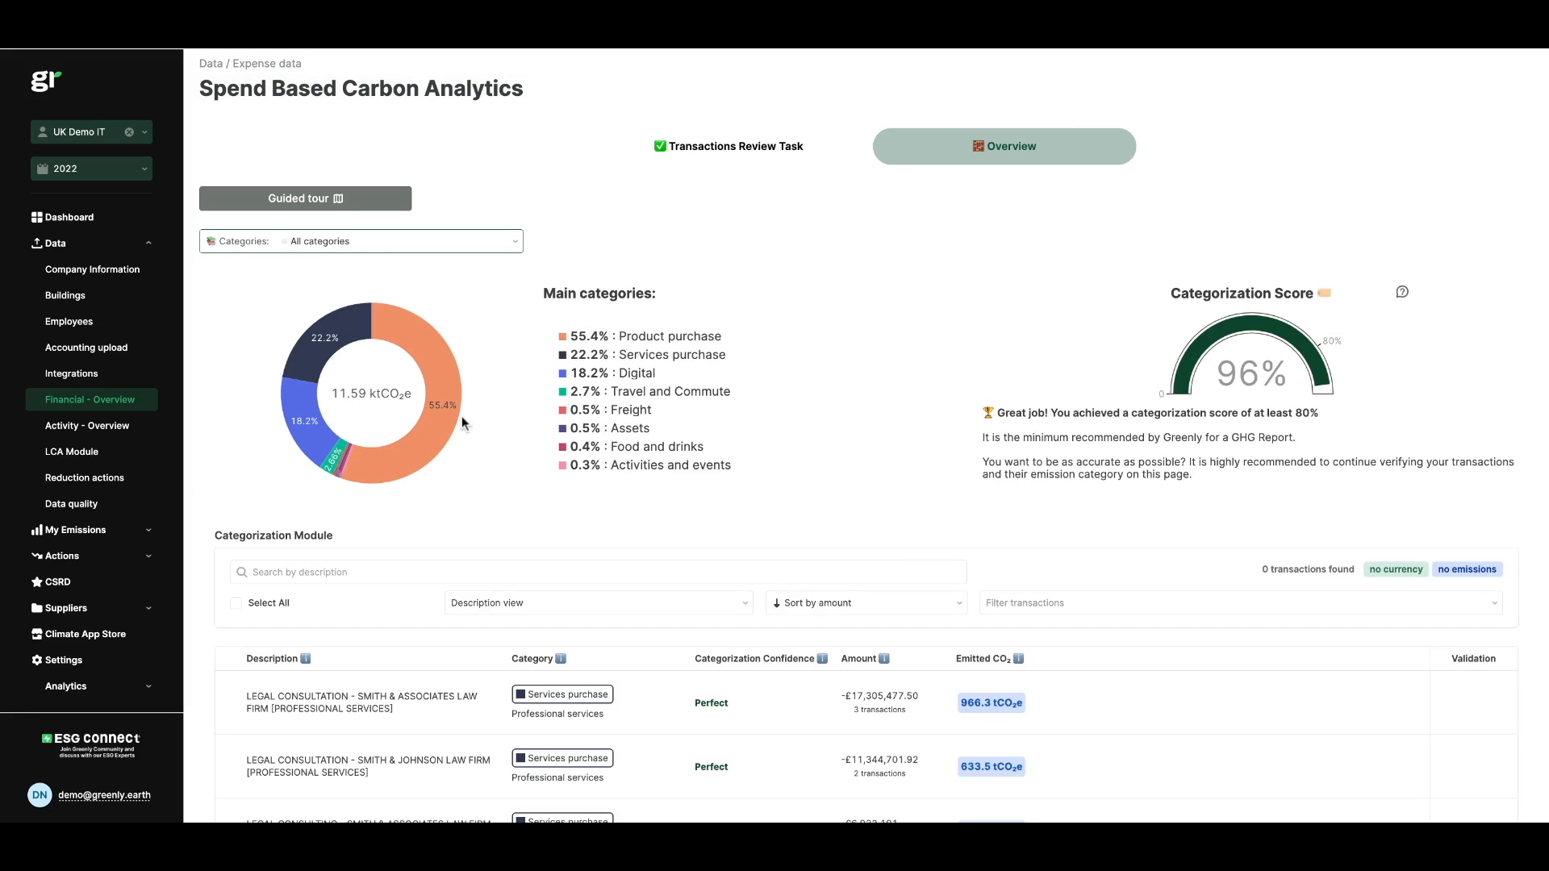
pyautogui.moveTo(457, 416)
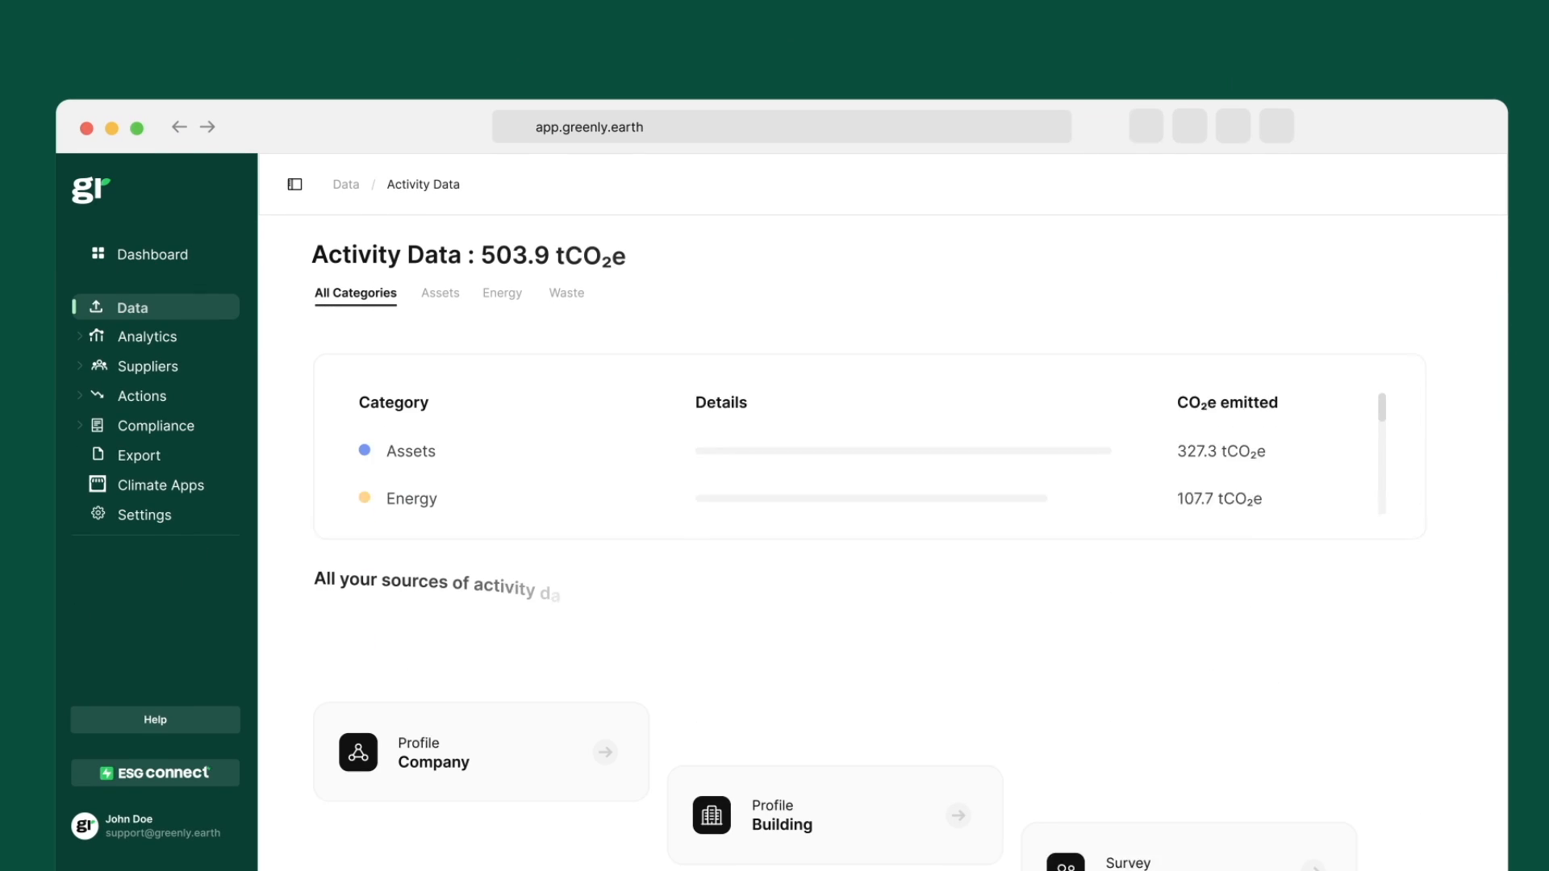
# Step: Reach 'All your sources of activity data' listing company, building, fuel and vehicle fleet
pyautogui.scroll(-3)
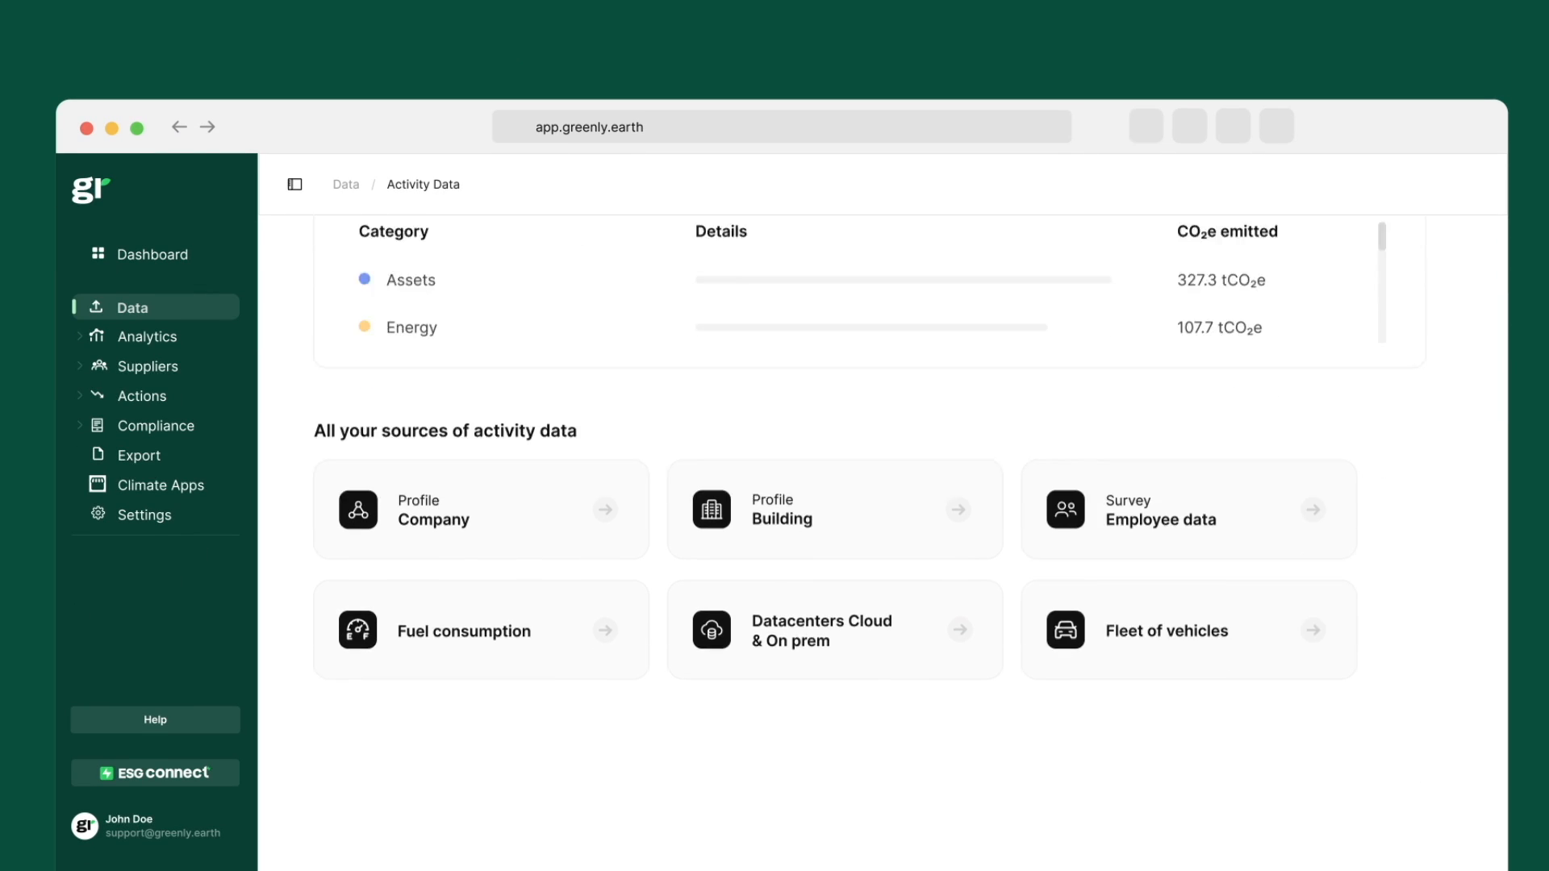
pyautogui.click(1189, 631)
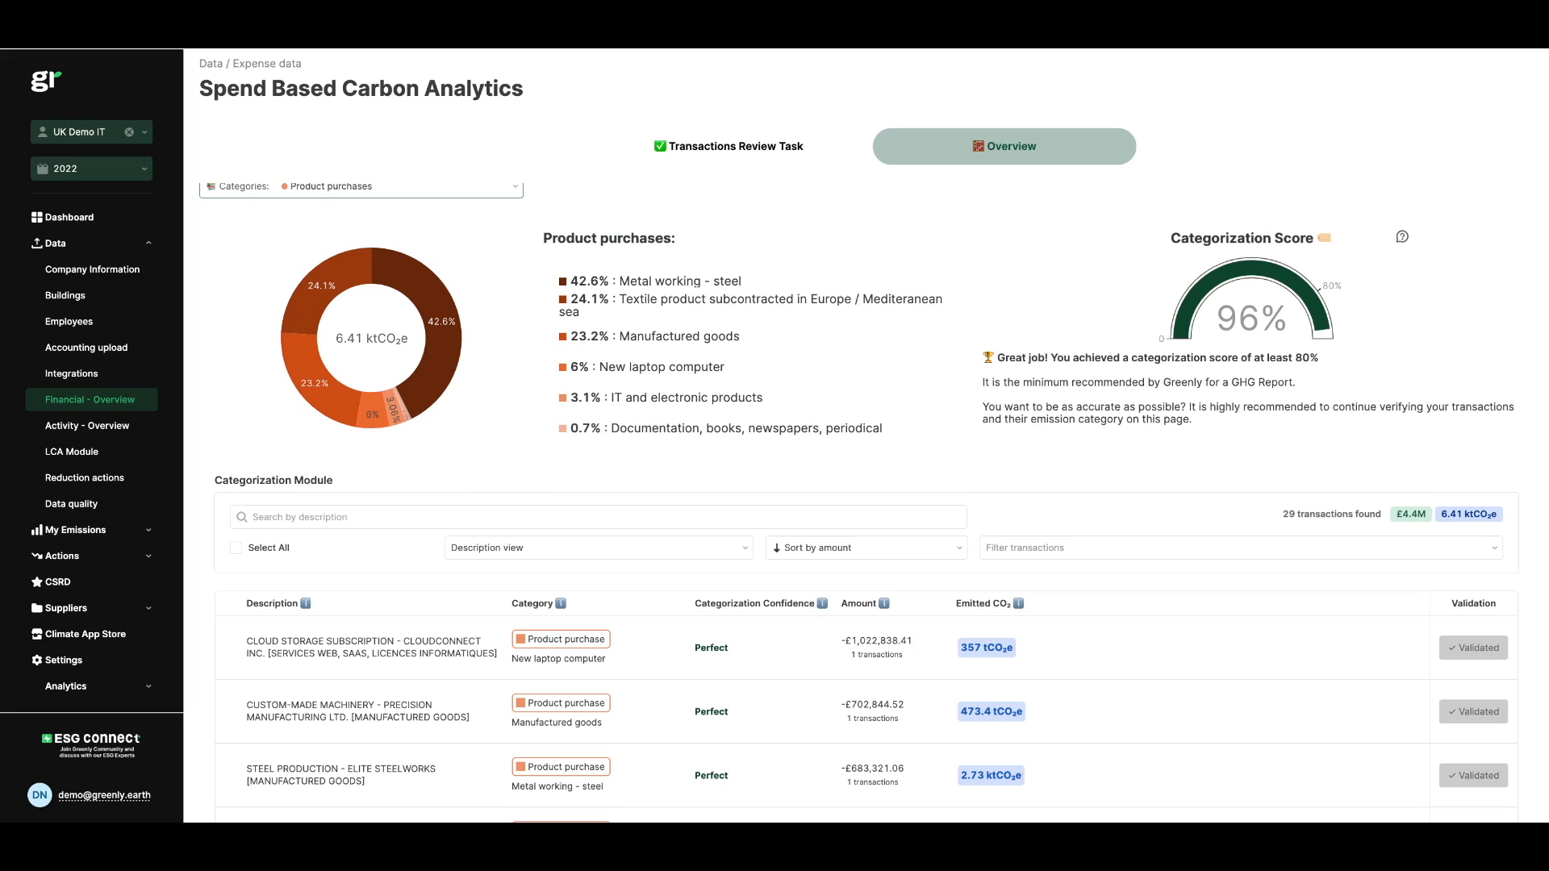
# Step: Filter the spend analytics to Product purchases, showing metal working, textile and manufactured goods shares
pyautogui.click(65, 293)
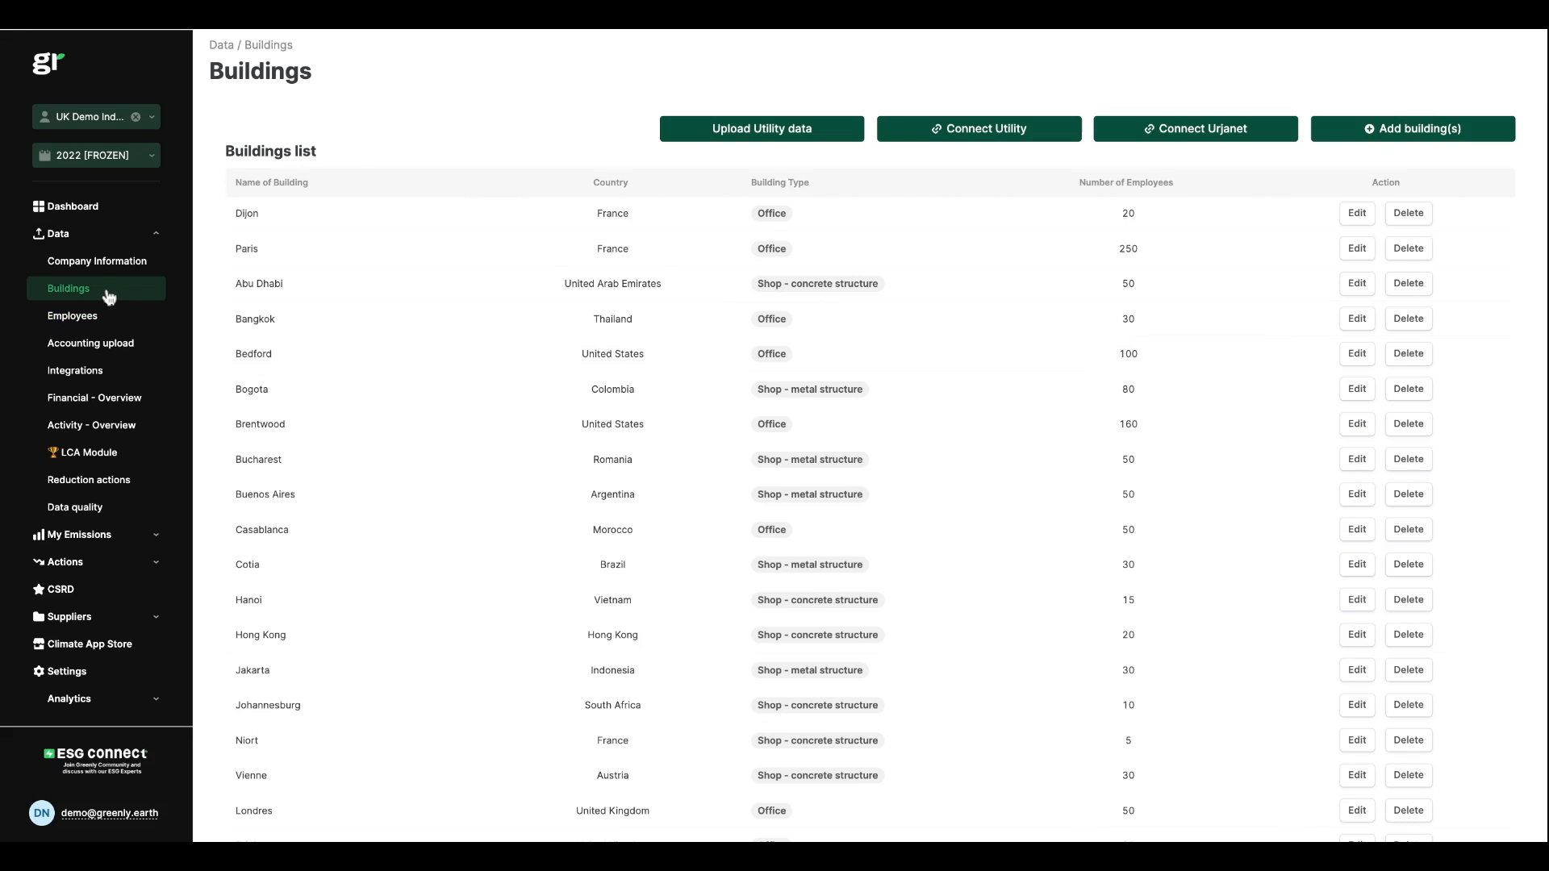
pyautogui.moveTo(1278, 314)
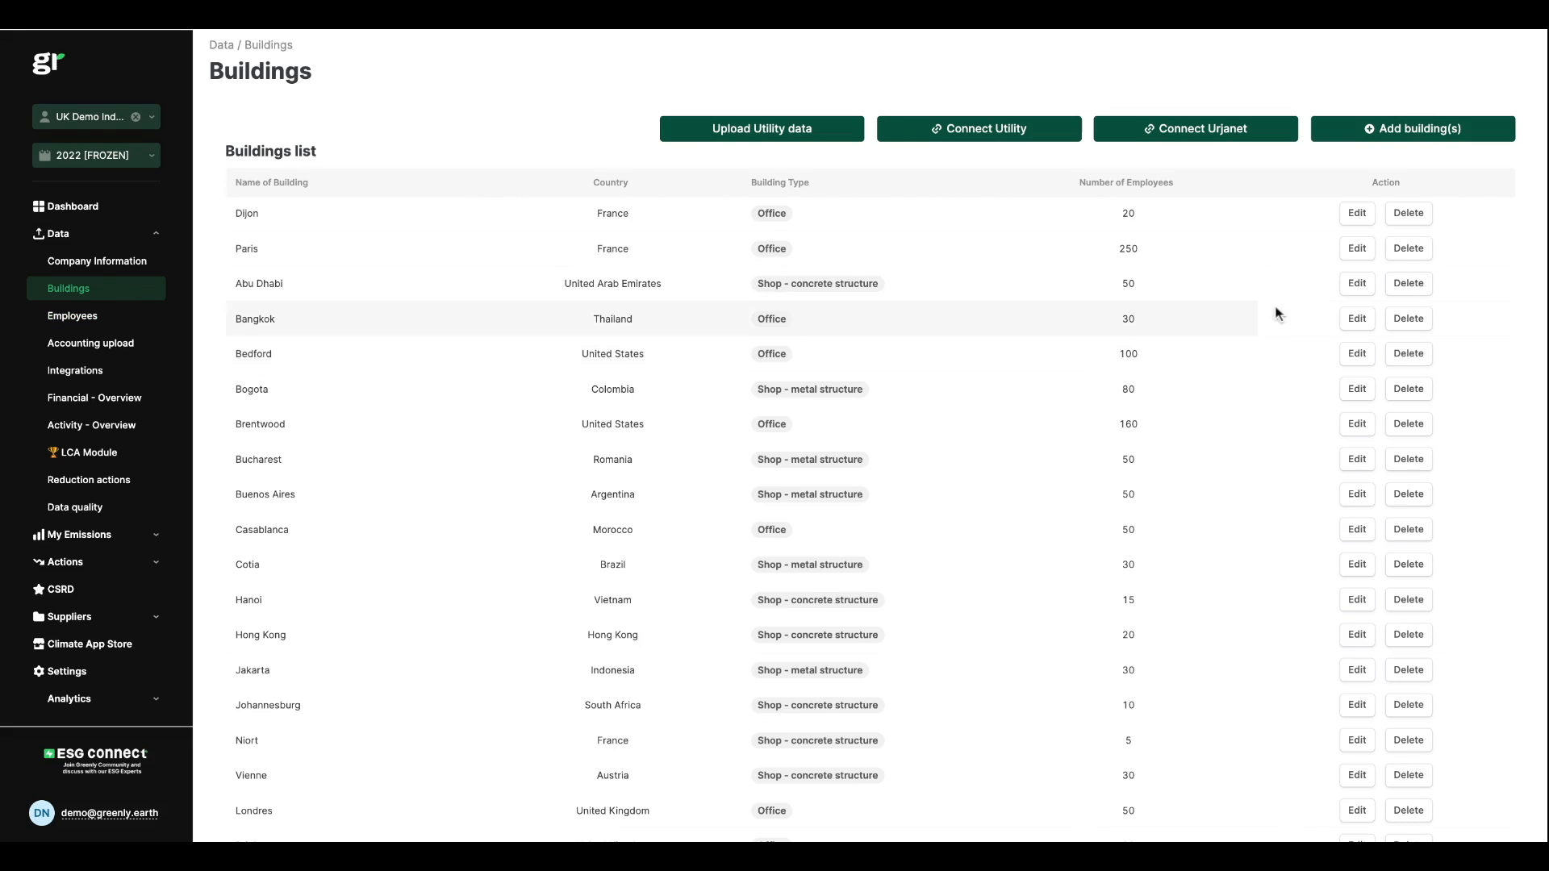
# Step: Start a Single Building Form and review its profile, area, parking, electricity and heating sections
pyautogui.click(1413, 129)
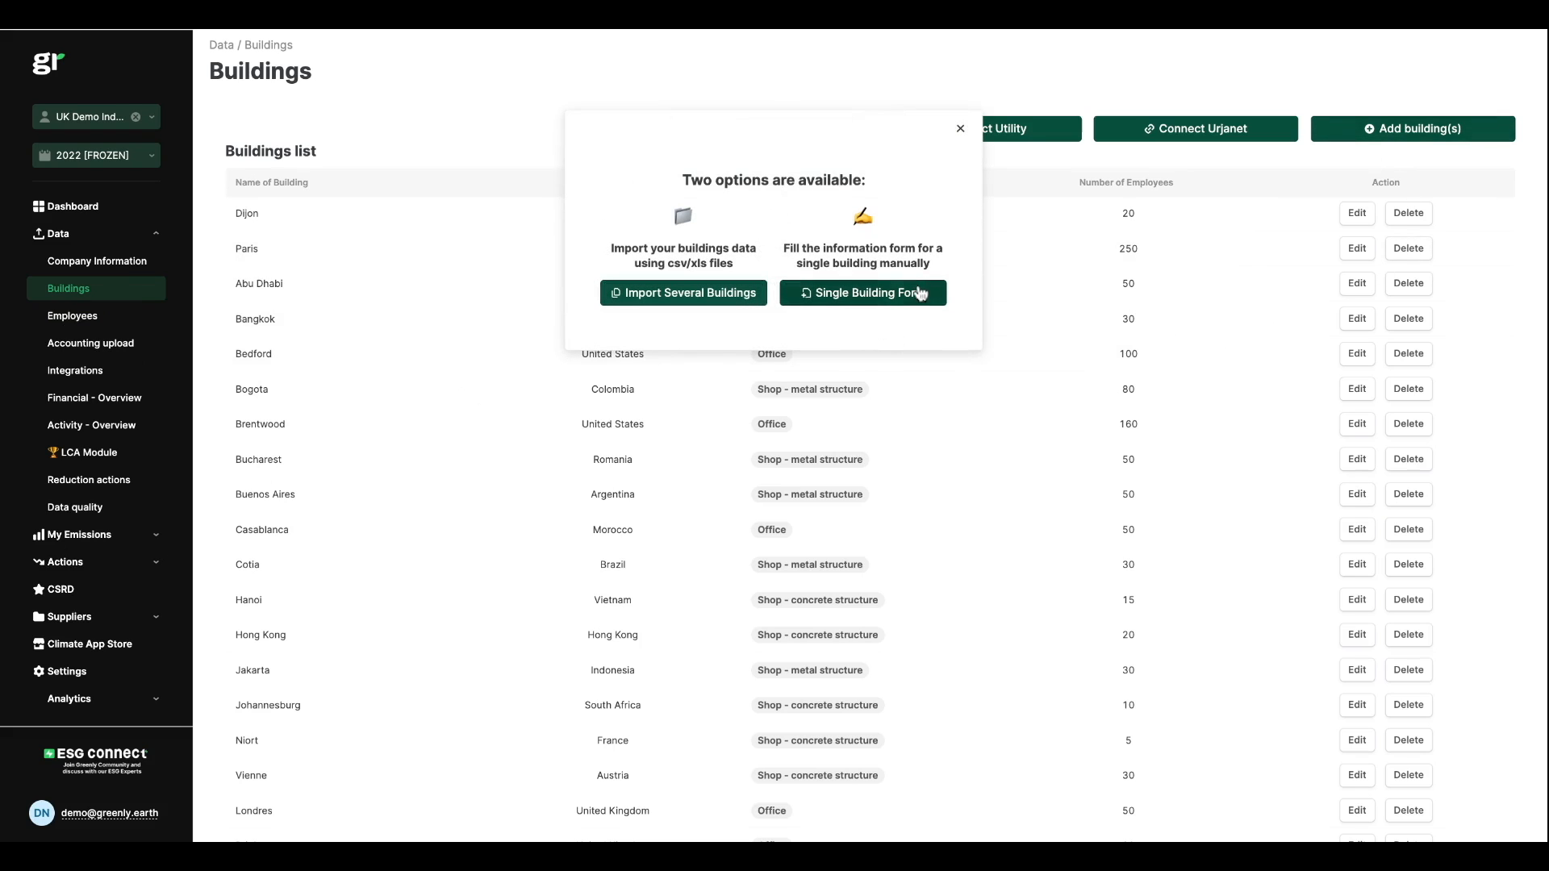
pyautogui.click(862, 293)
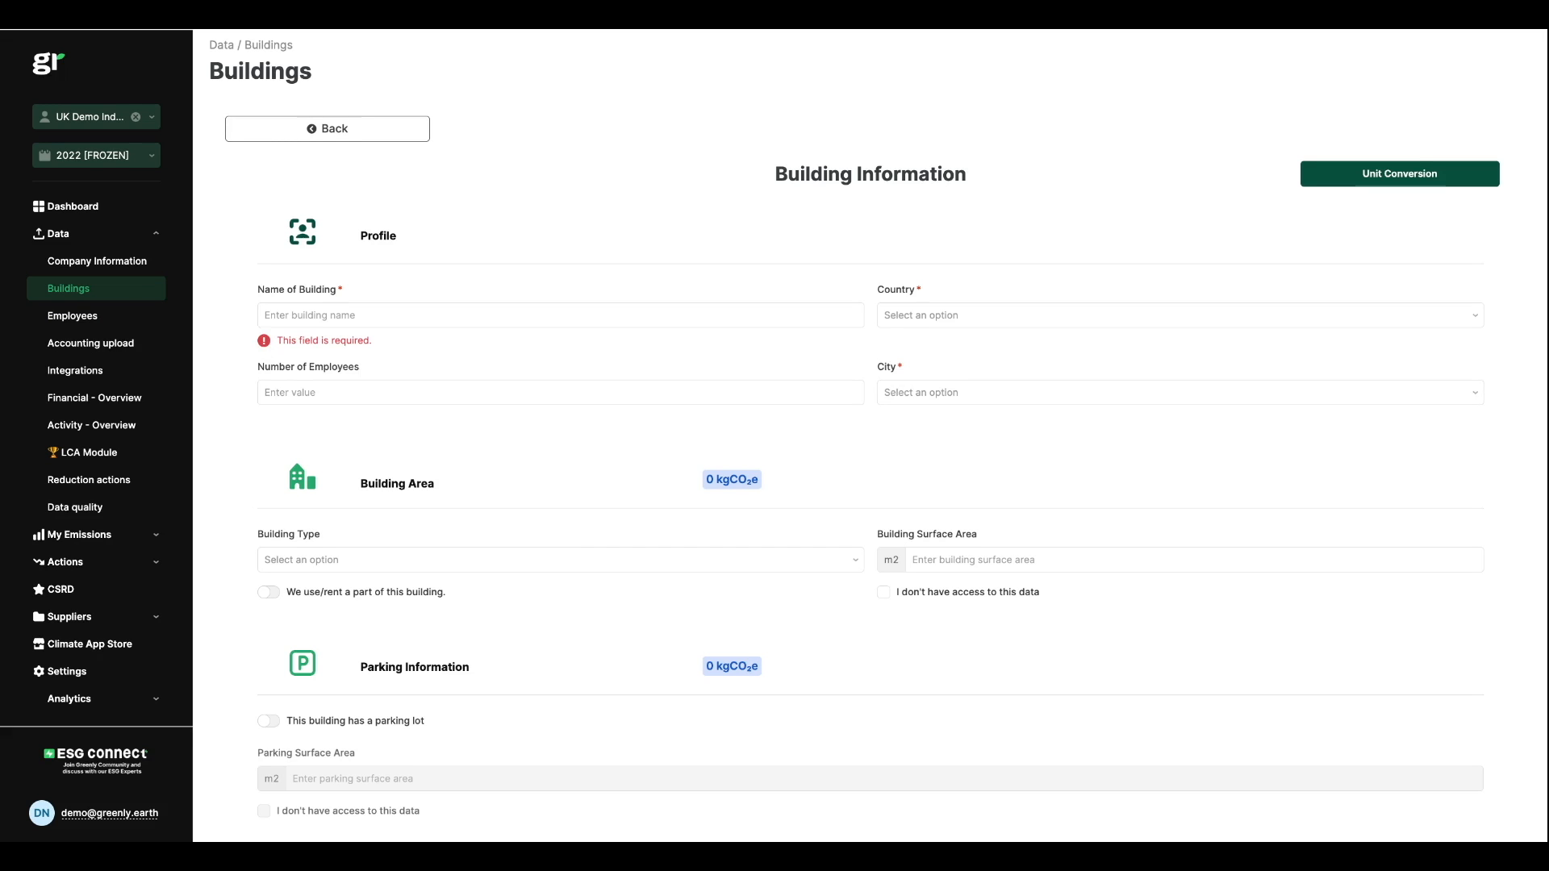
pyautogui.scroll(-3)
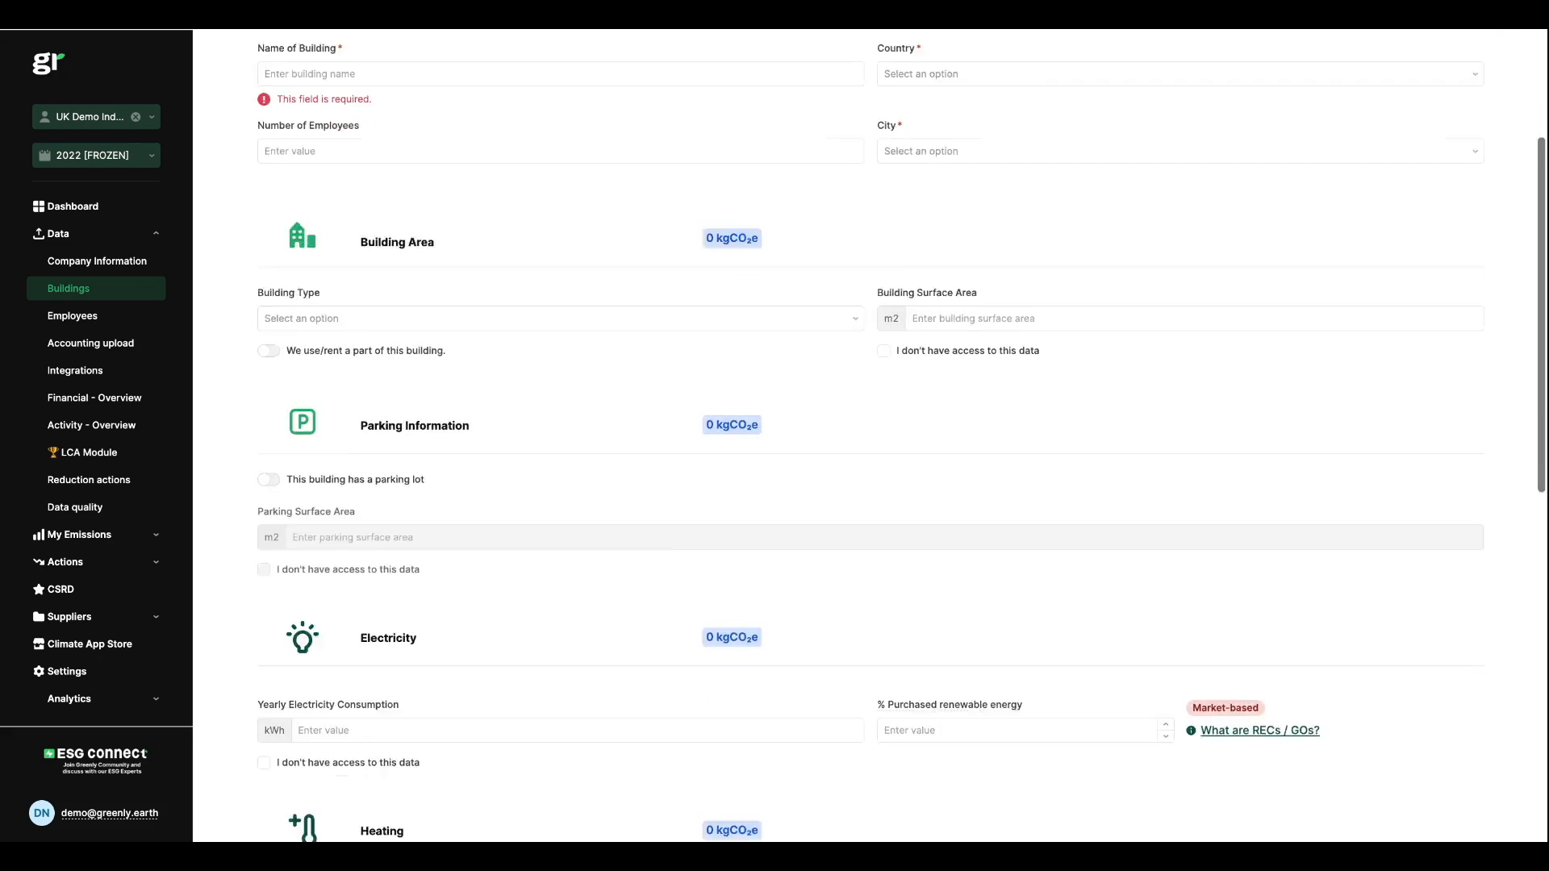
pyautogui.scroll(-3)
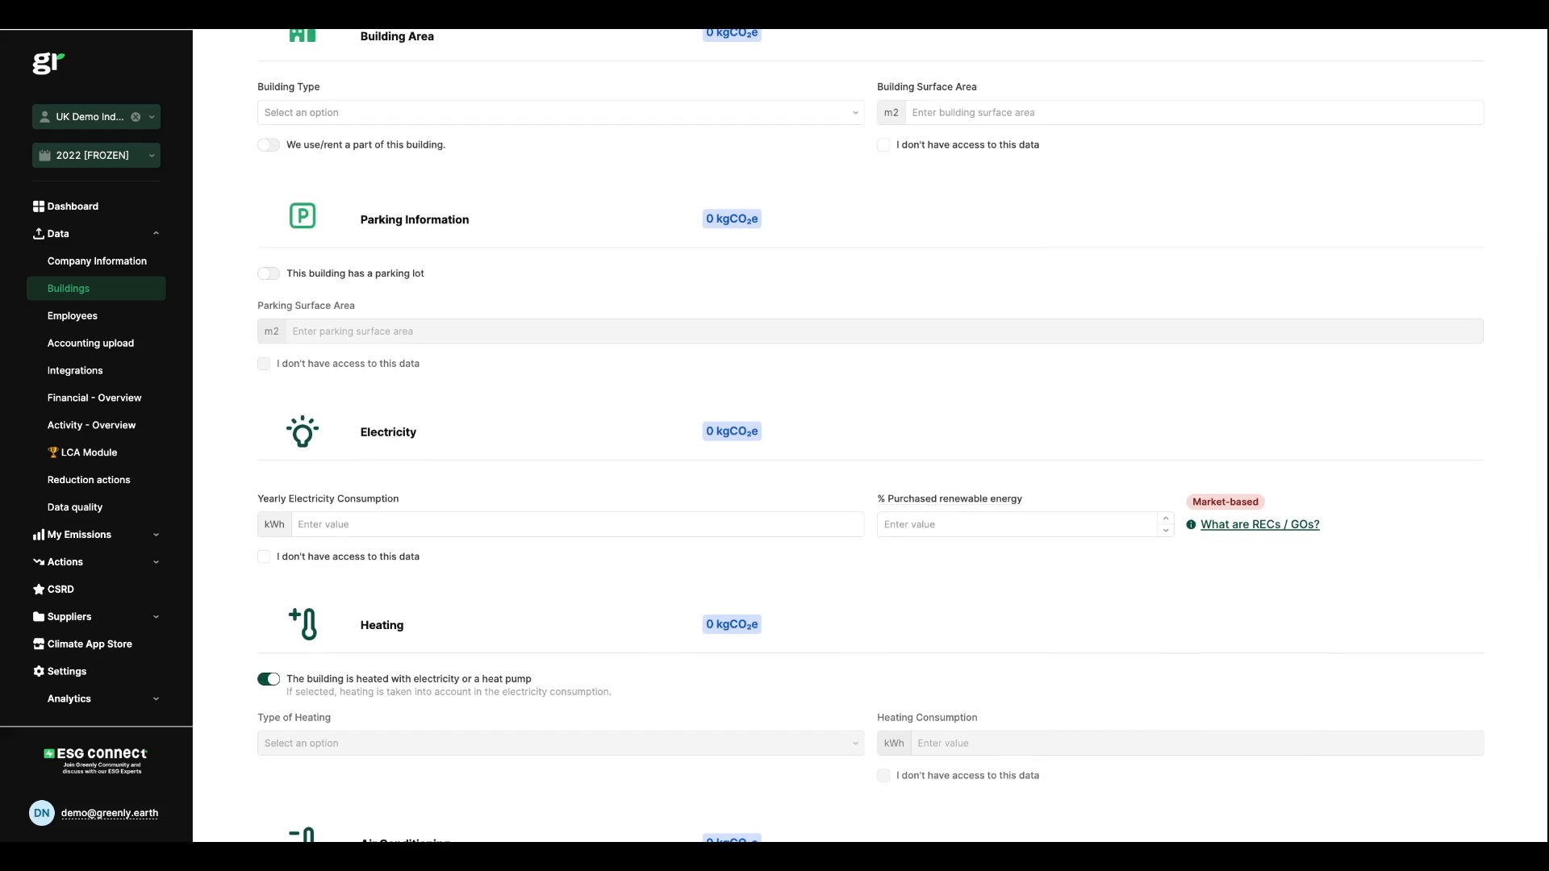
pyautogui.scroll(-3)
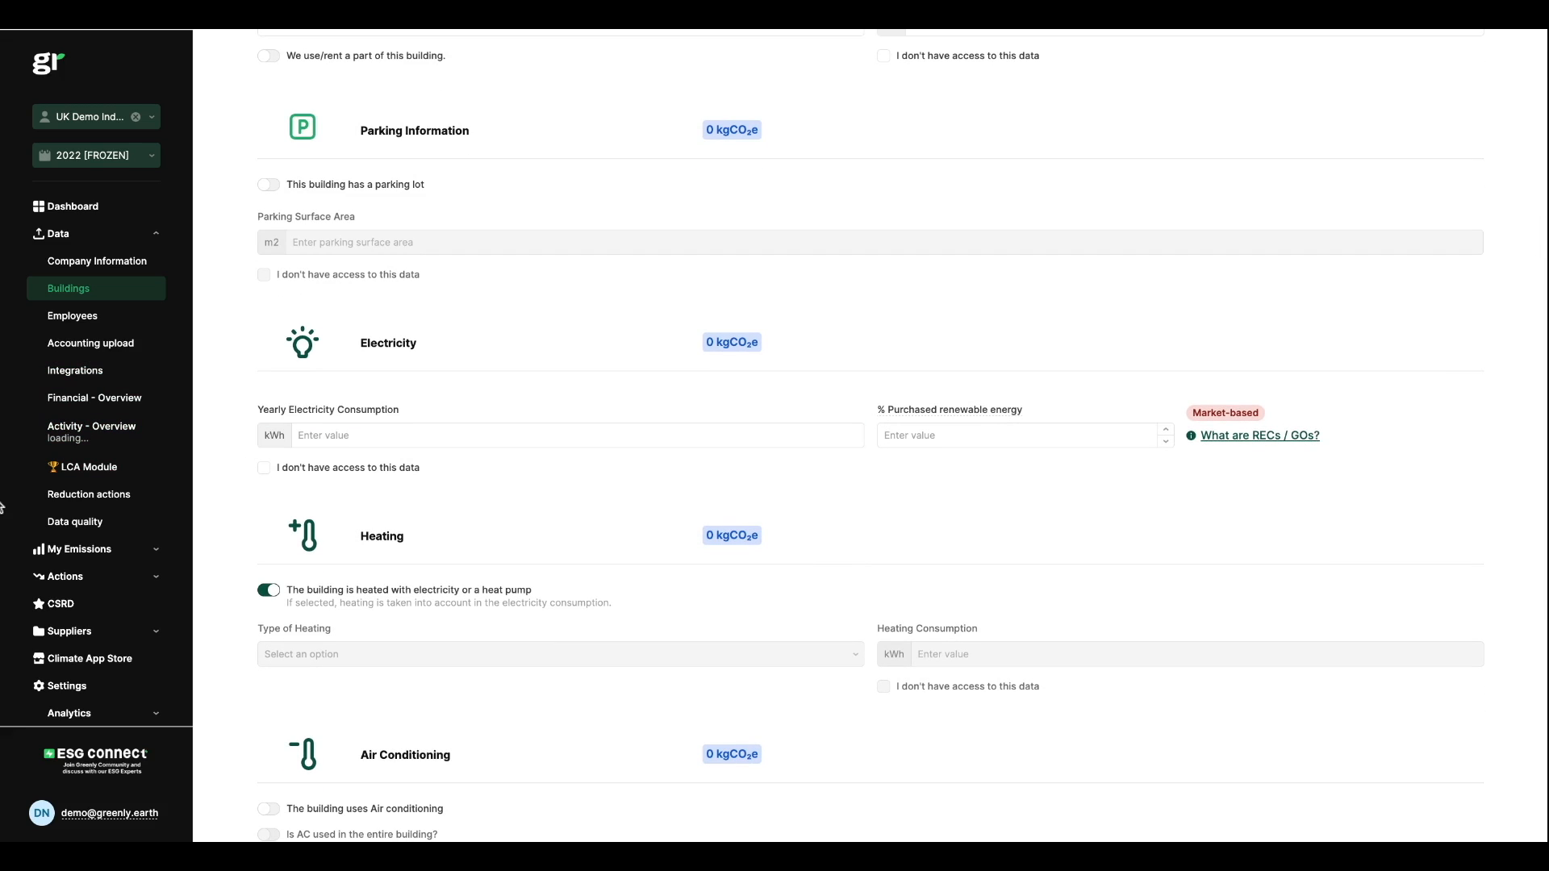
# Step: Return to the Activity Data overview showing 246.78 ktCO₂e total physical emissions
pyautogui.click(91, 426)
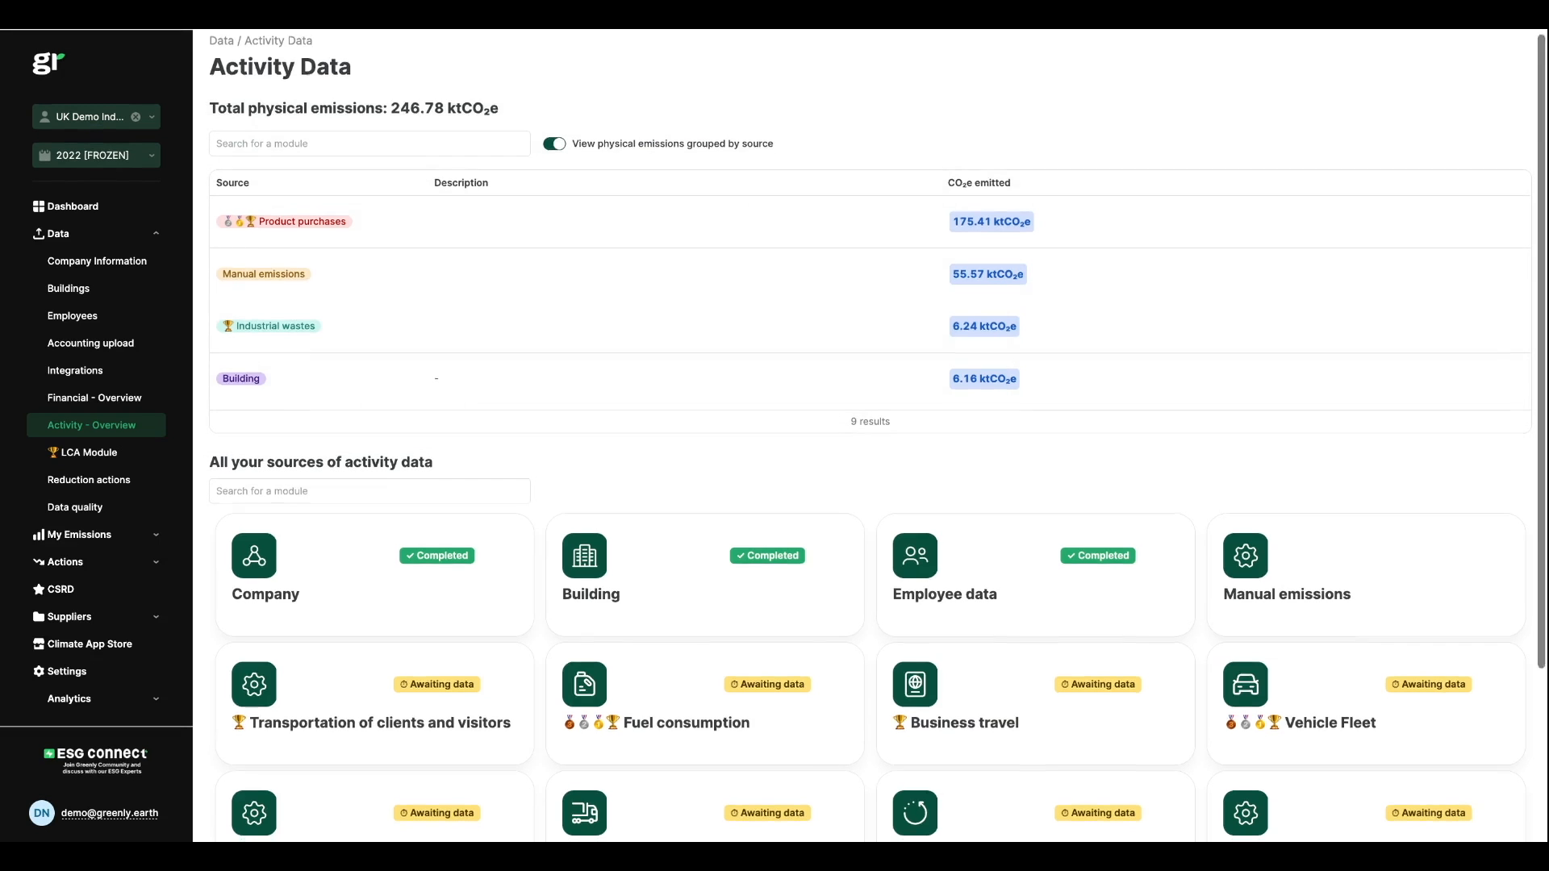
# Step: Reach the Vehicle Fleet card in the activity data sources list
pyautogui.scroll(-3)
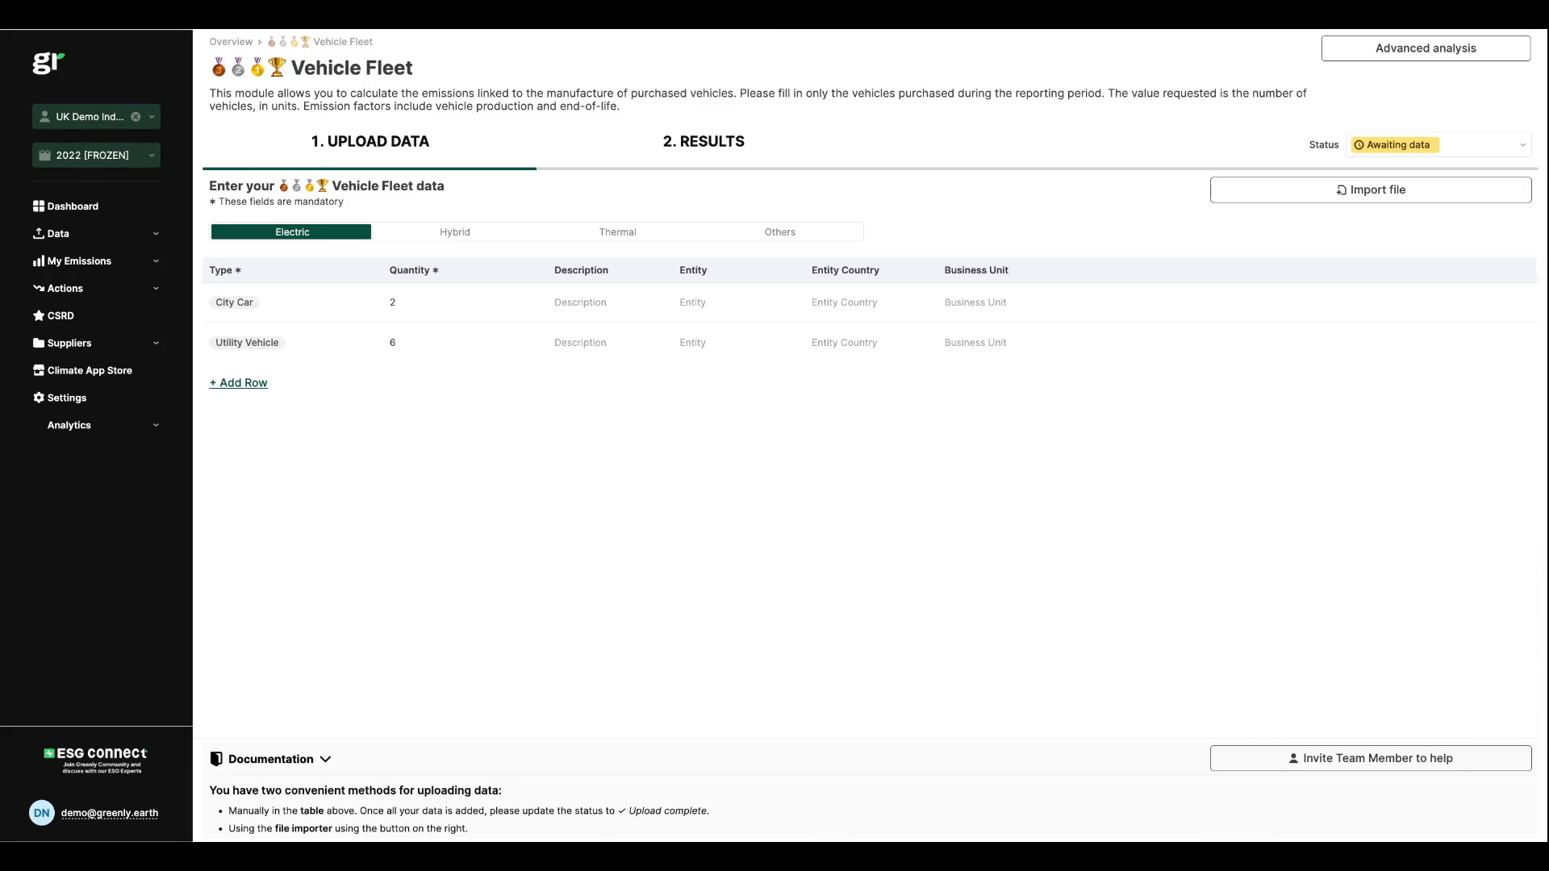
pyautogui.moveTo(442, 363)
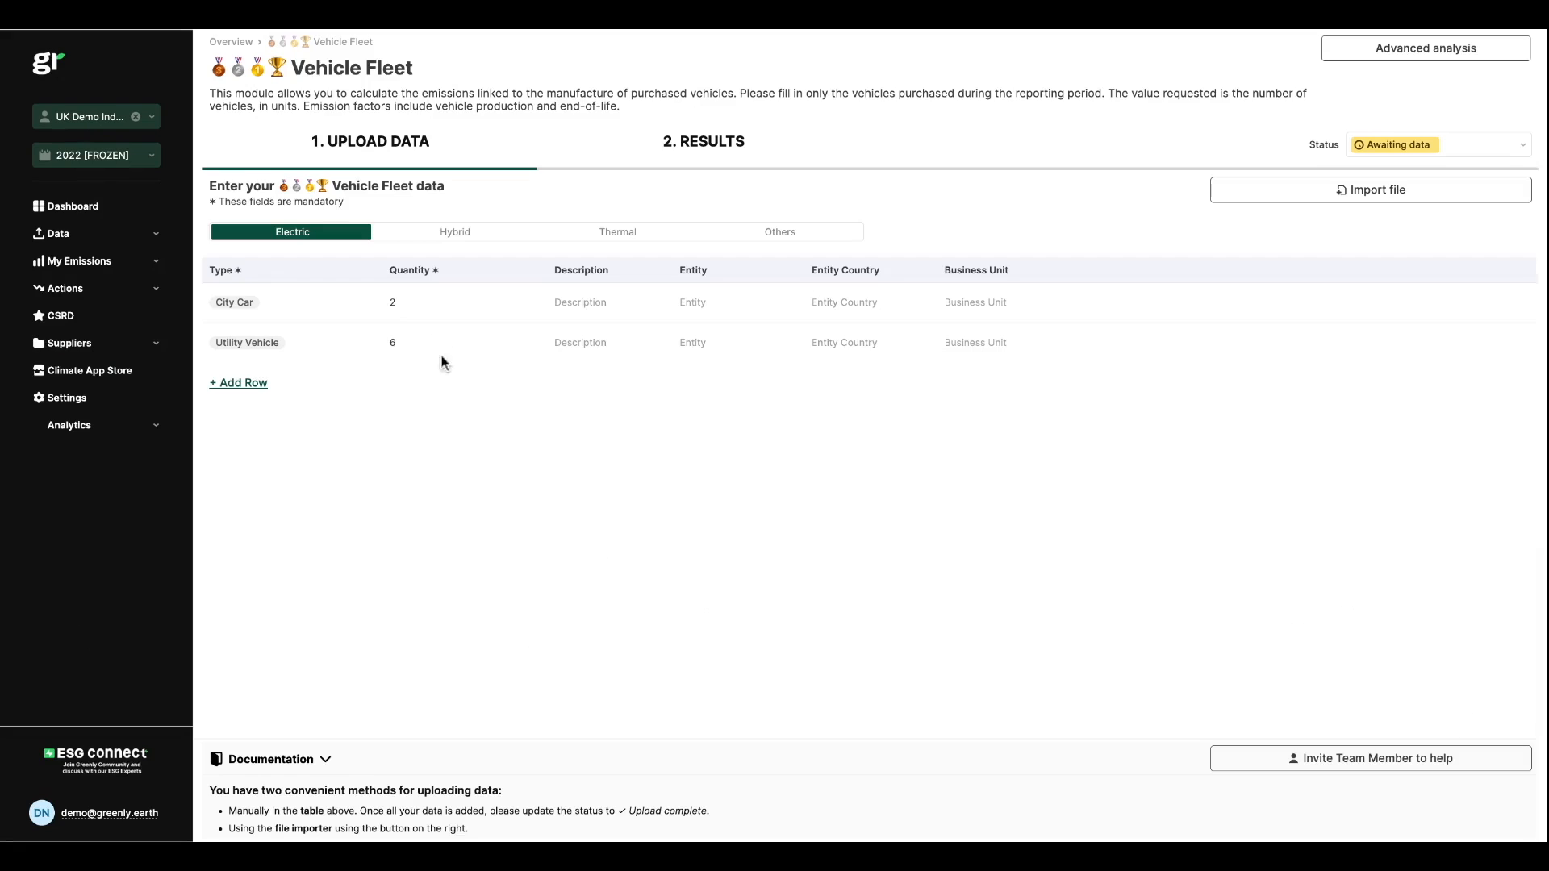
# Step: Show the empty Hybrid tab, the Thermal fleet (4 minivans, 19 city cars, 6 utility vehicles) and the My Emissions pages
pyautogui.click(454, 230)
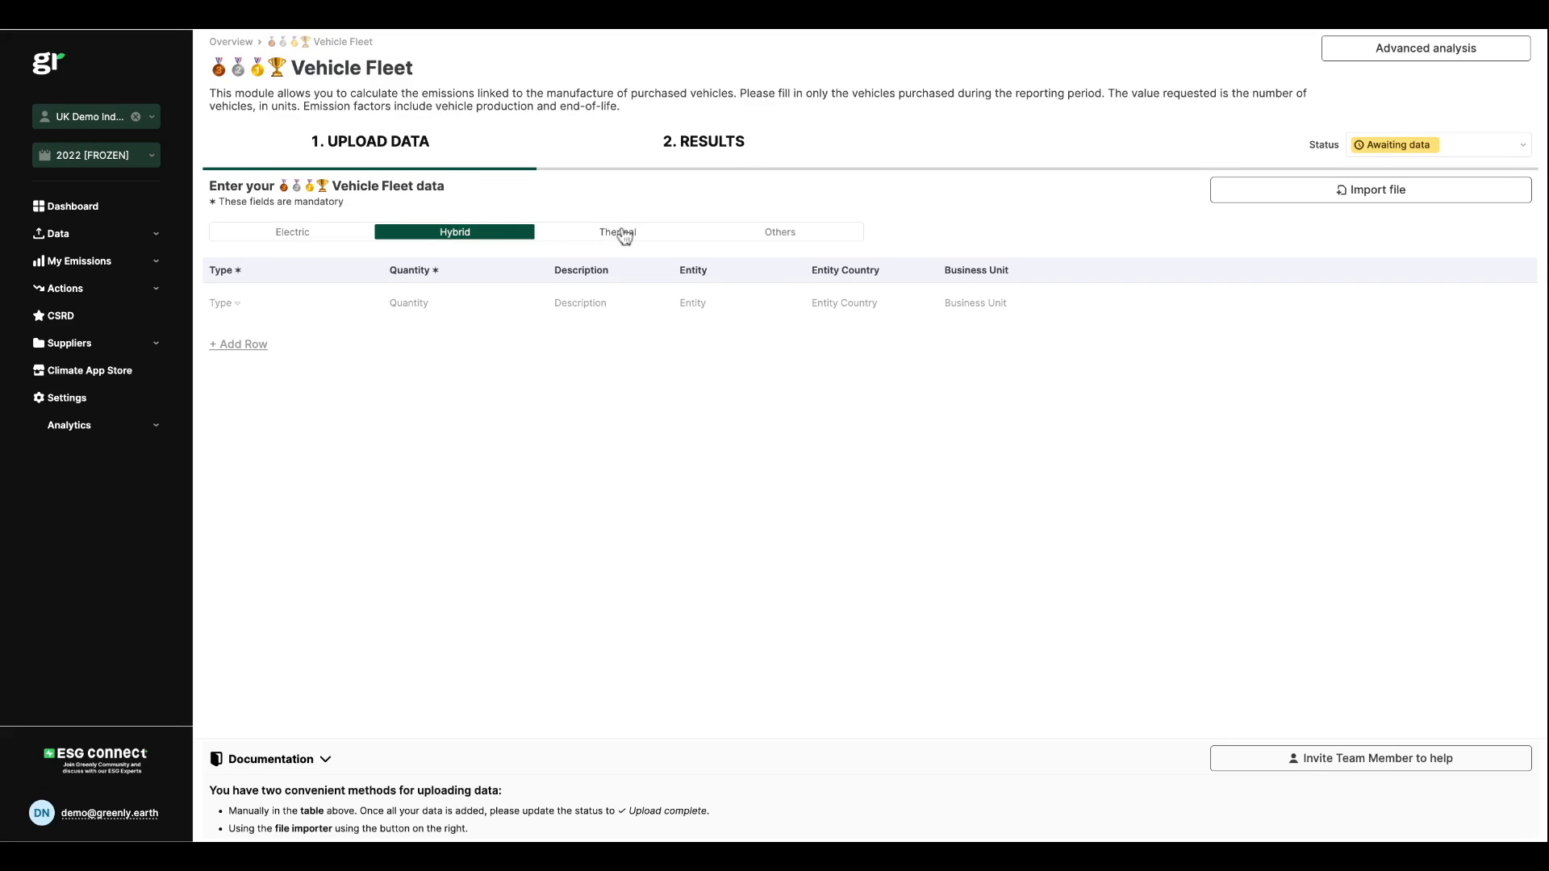
pyautogui.click(617, 232)
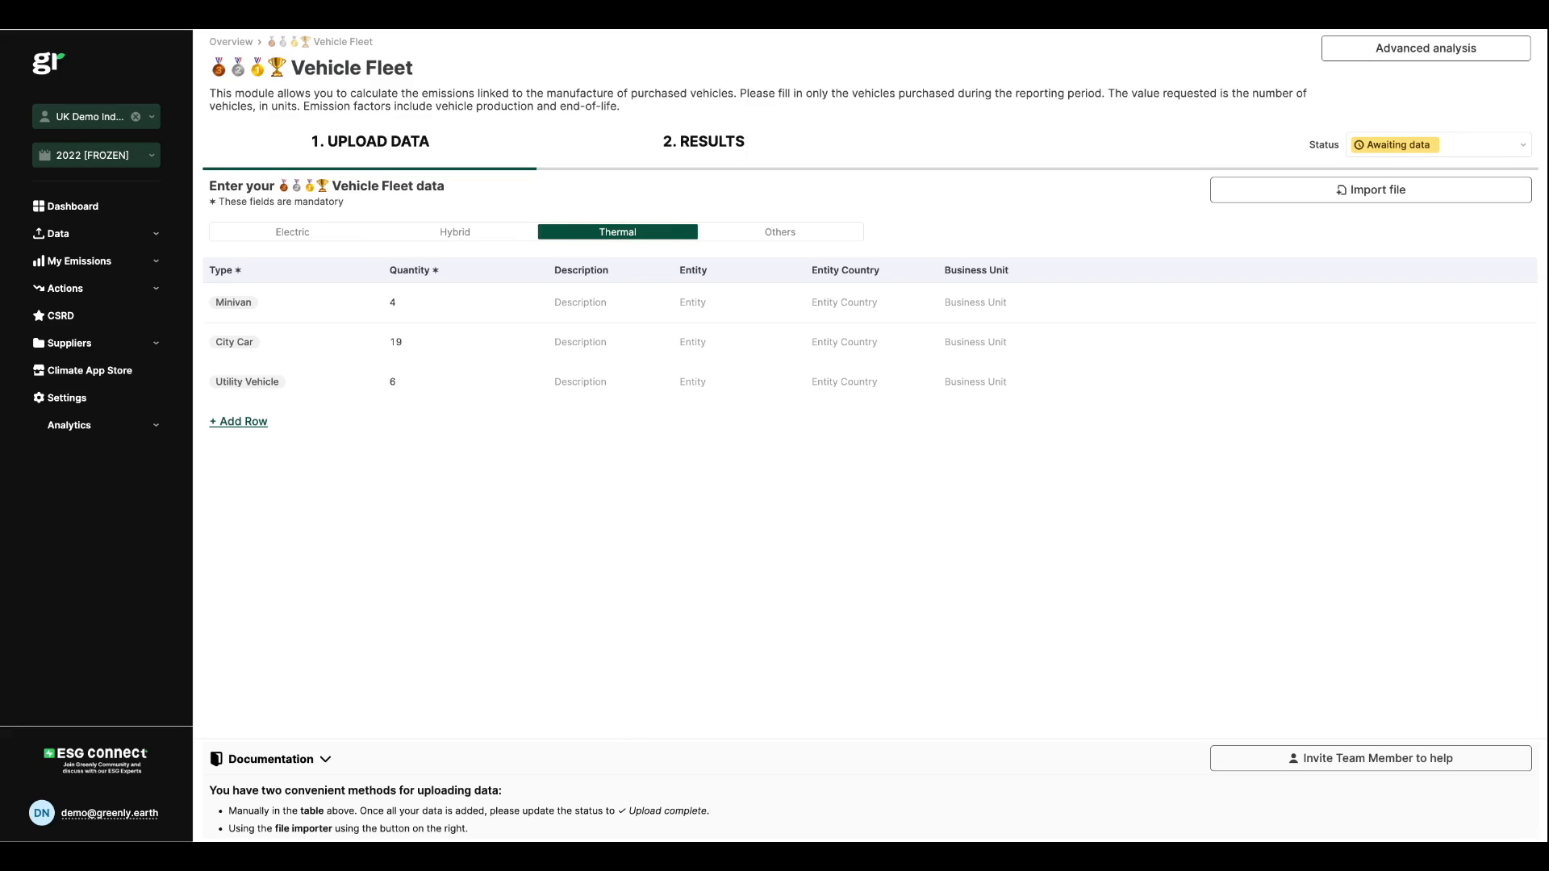
pyautogui.click(76, 261)
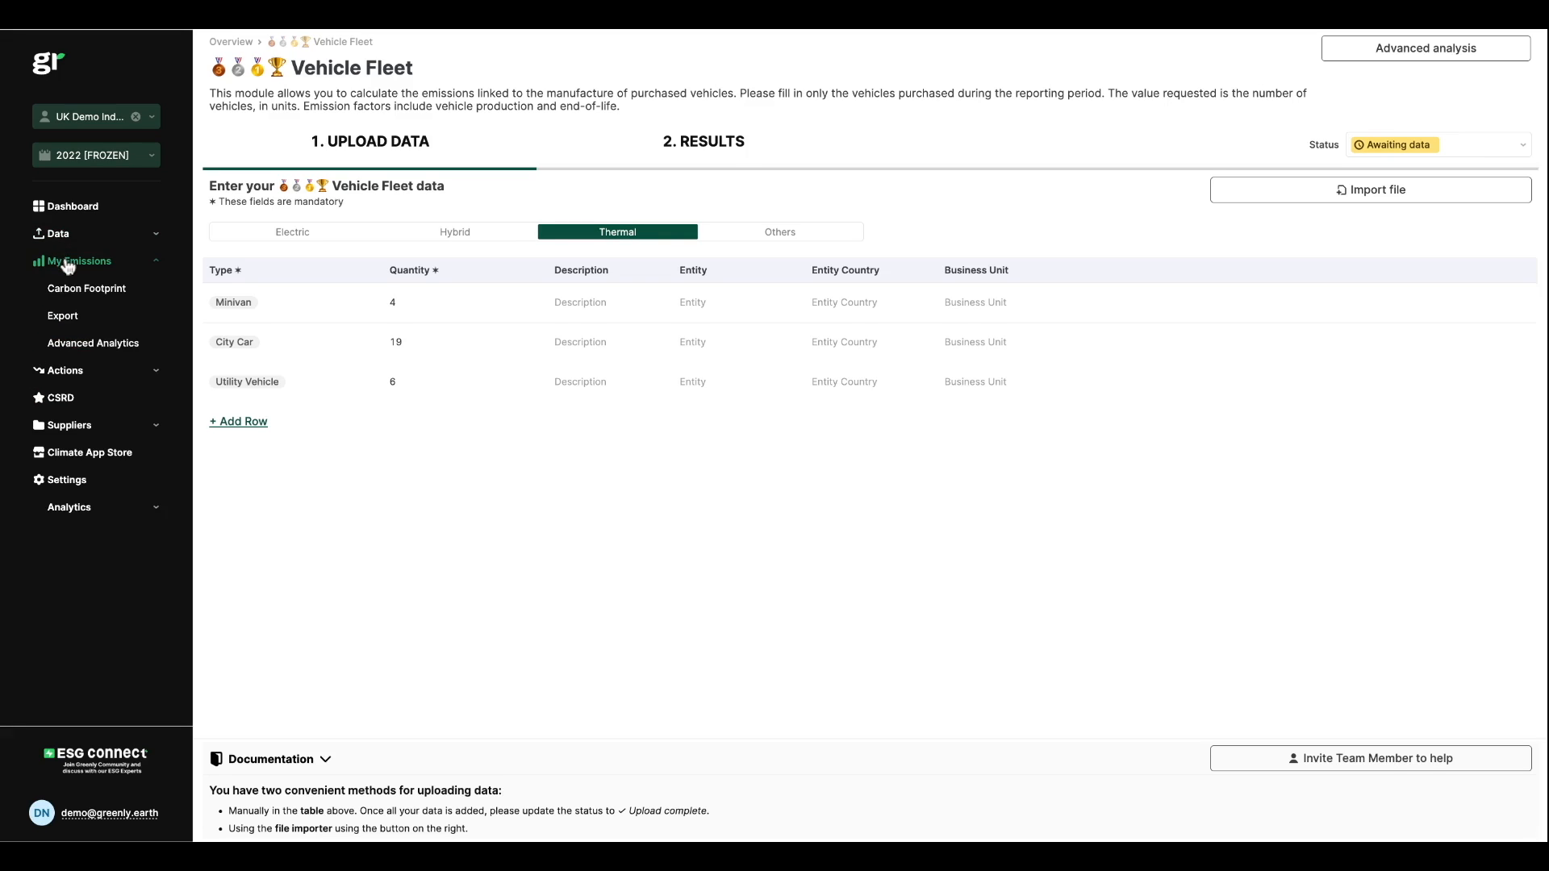